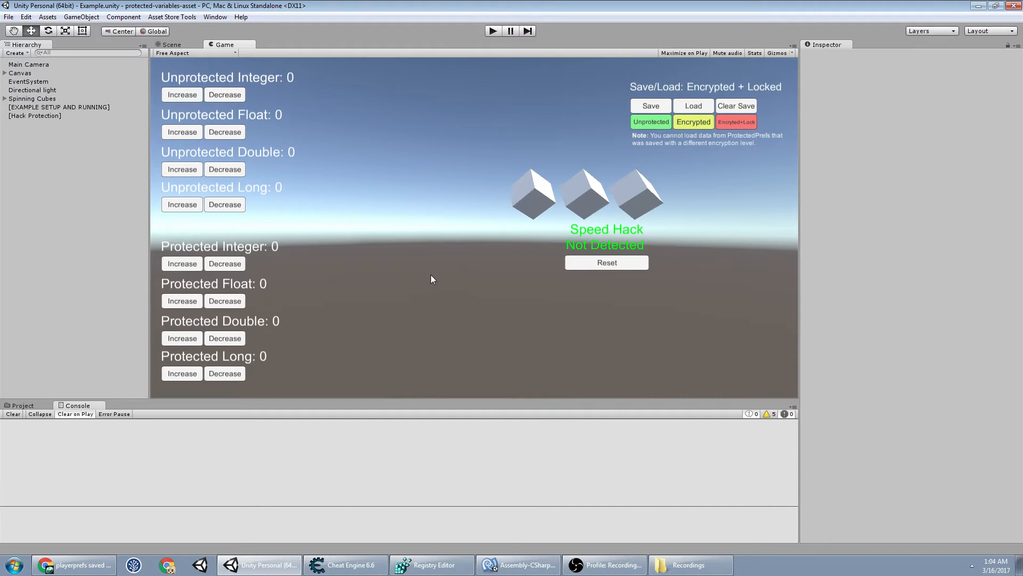
pyautogui.moveTo(407, 260)
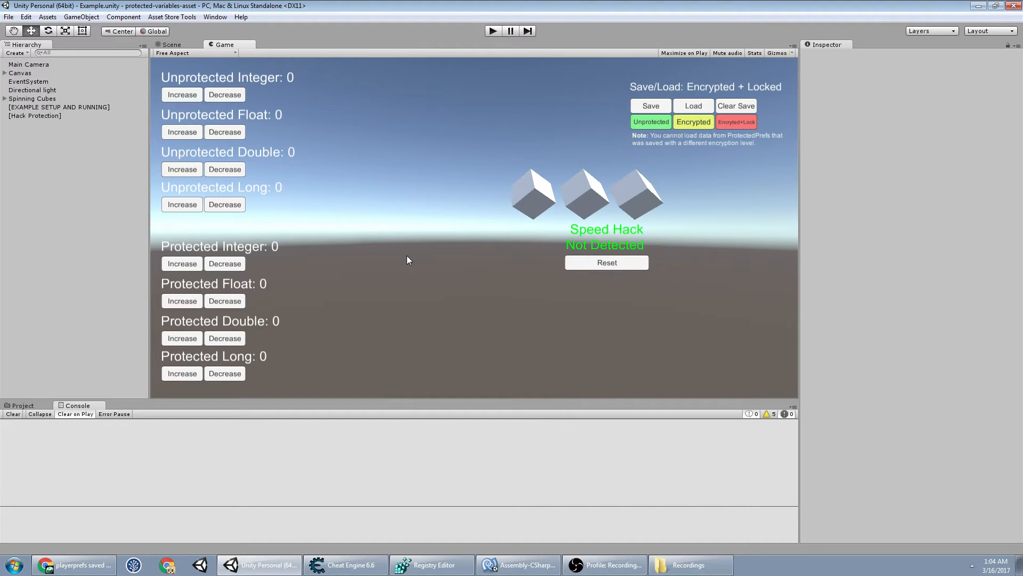
pyautogui.moveTo(275, 202)
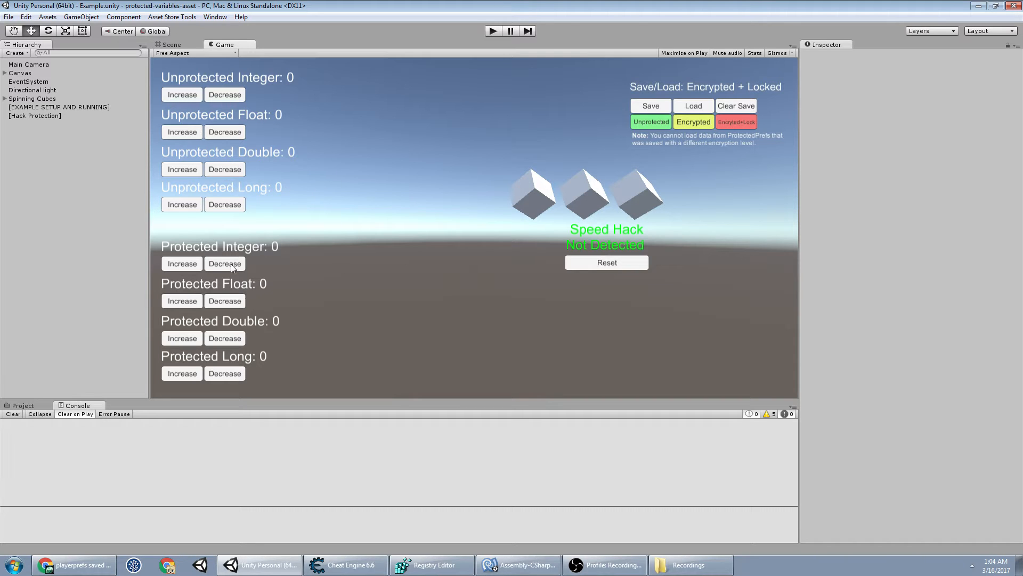
pyautogui.moveTo(307, 357)
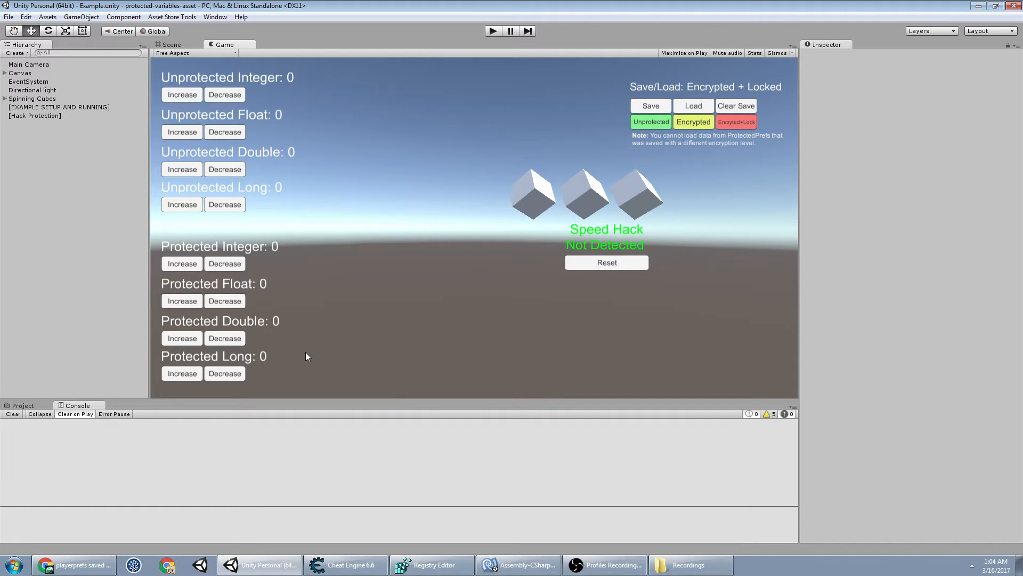
pyautogui.moveTo(378, 550)
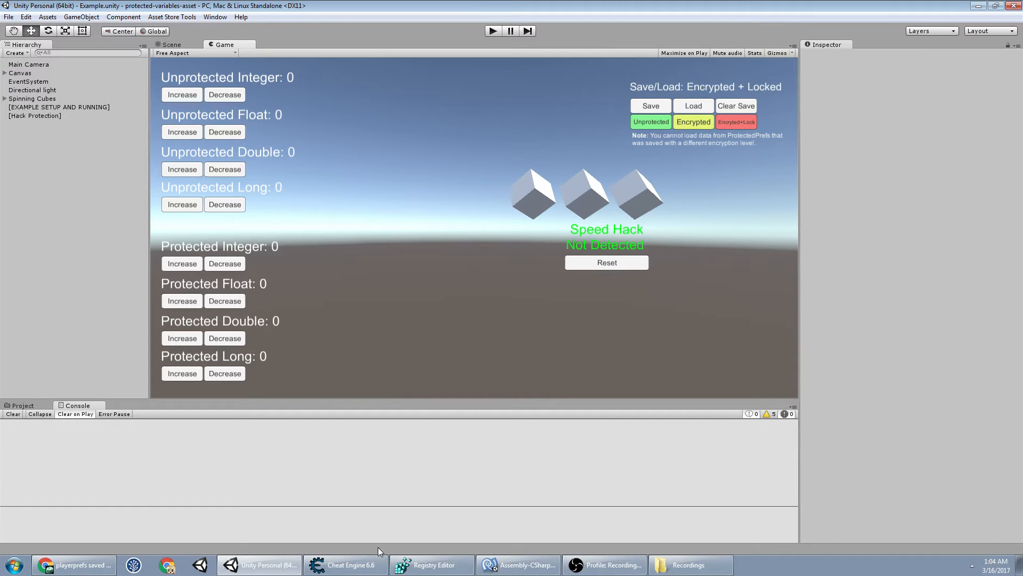
# Attach Cheat Engine to the Unity.exe process from the process list
pyautogui.click(345, 564)
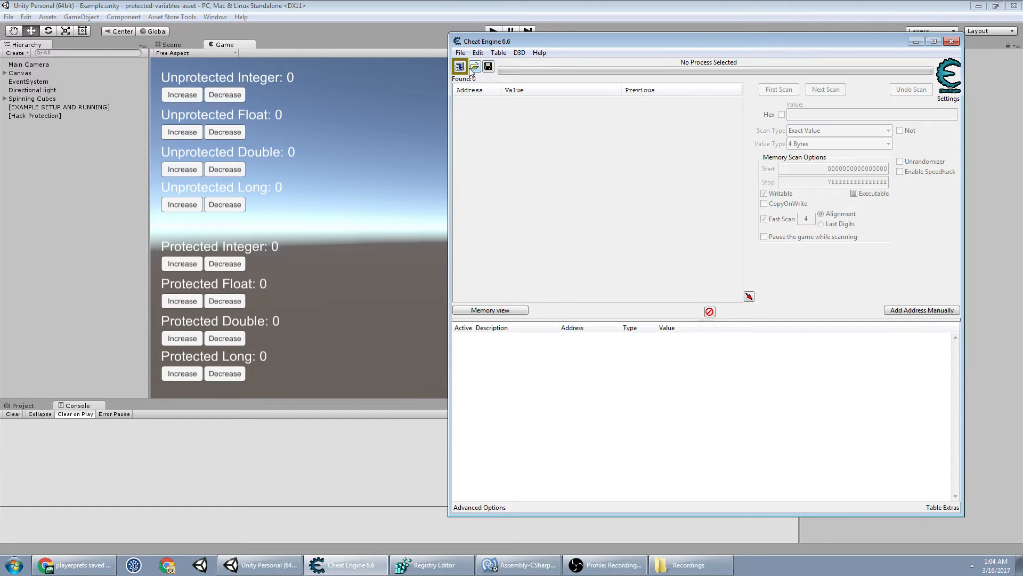
pyautogui.click(459, 67)
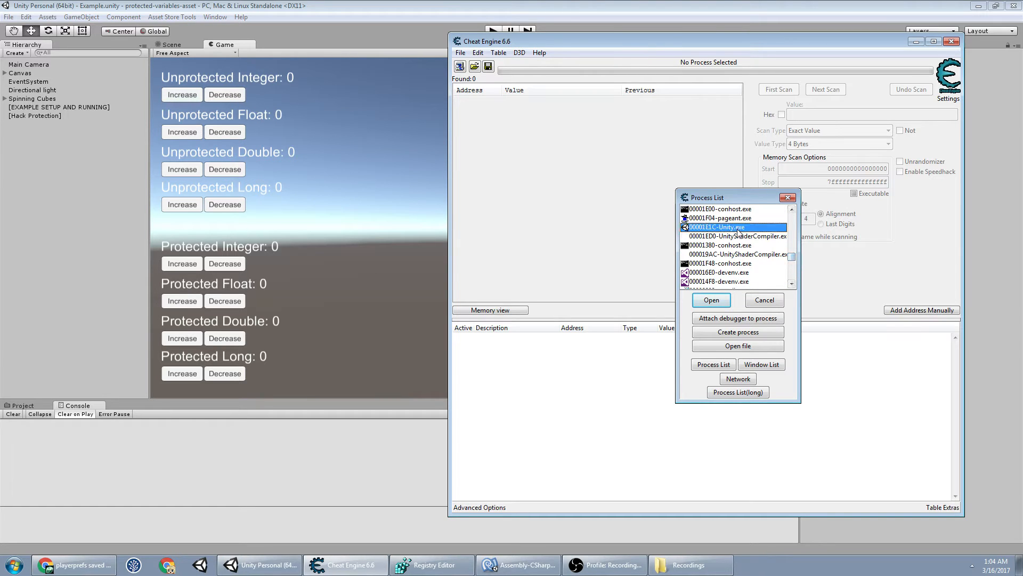
pyautogui.click(711, 300)
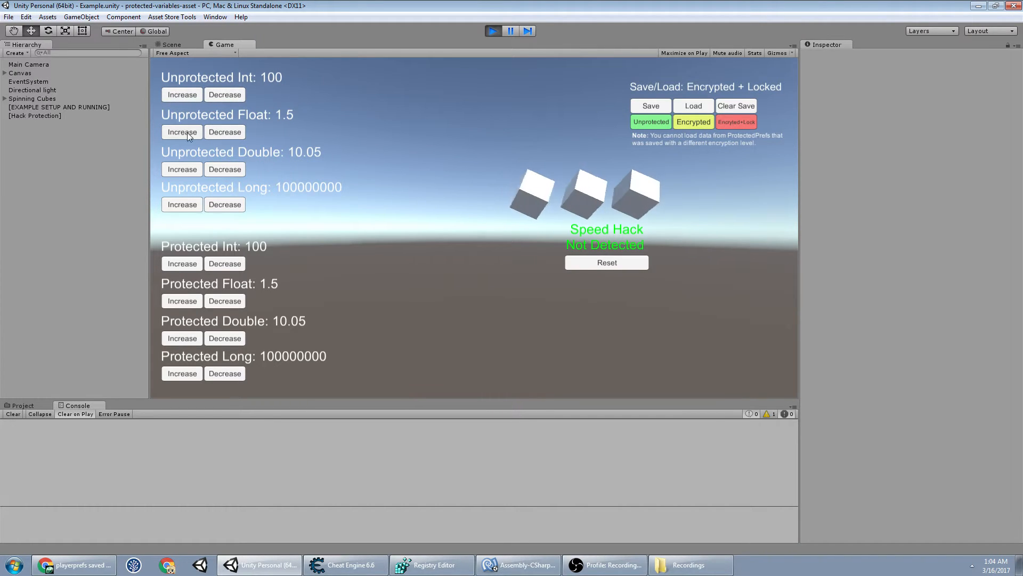
# Run a 4-byte first scan for 100, then a next scan leaving 10,749 addresses
pyautogui.click(344, 565)
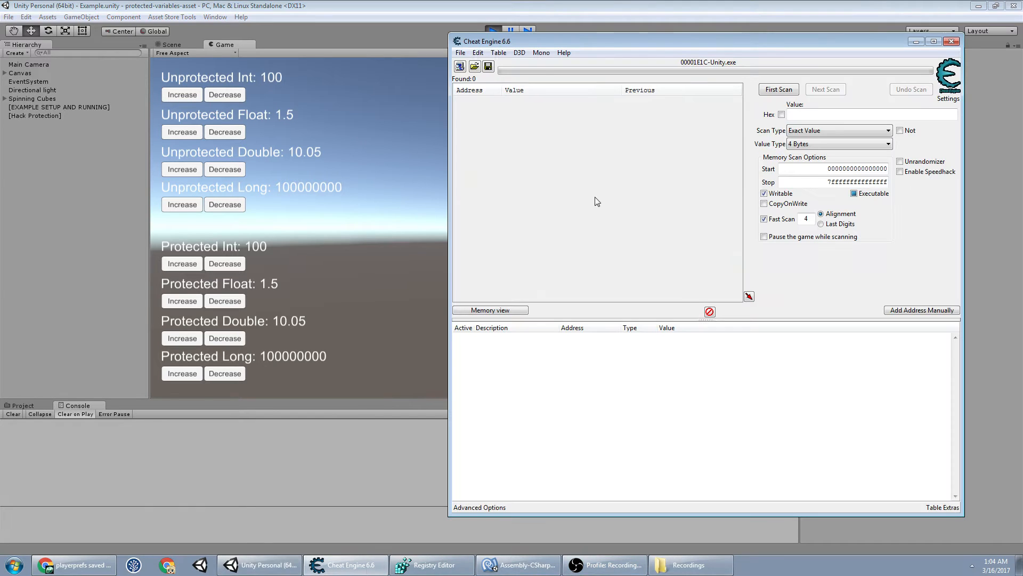
pyautogui.click(839, 143)
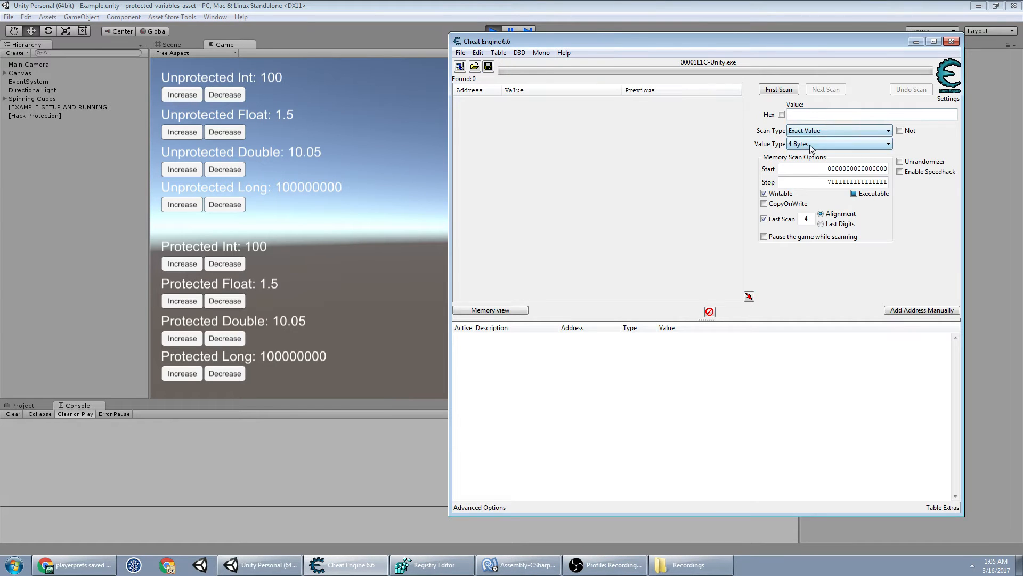
pyautogui.write('100')
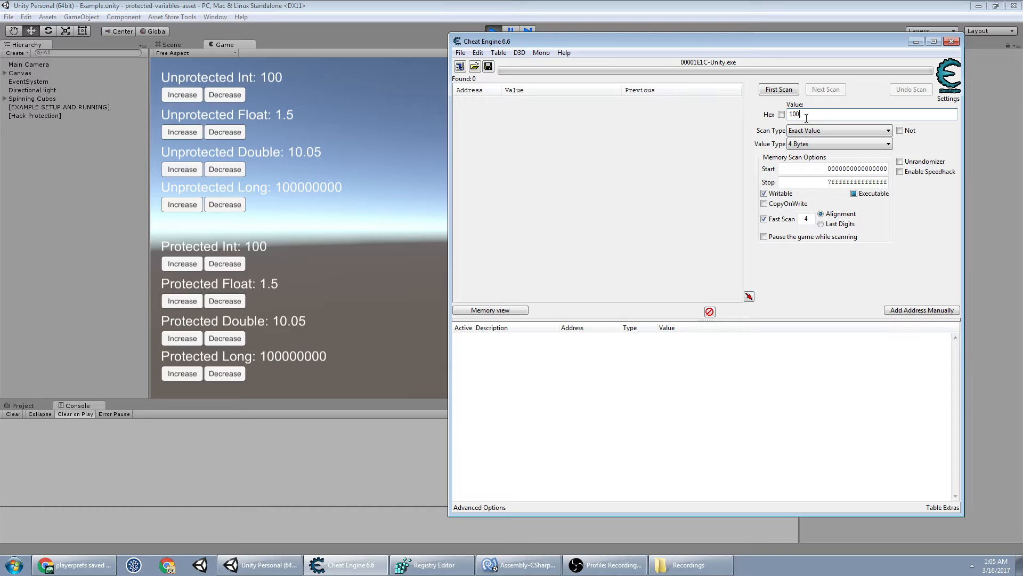
pyautogui.click(778, 89)
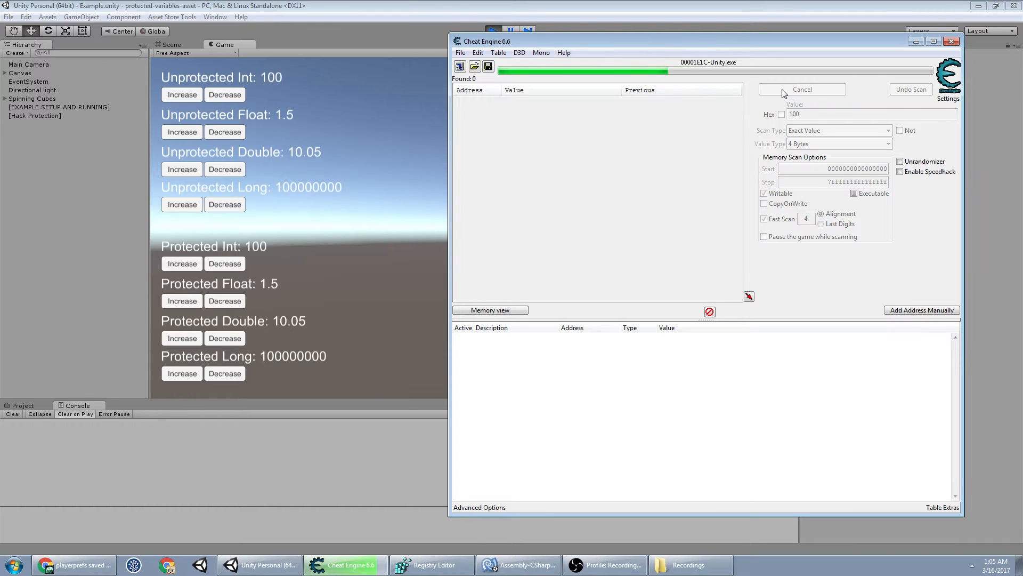
pyautogui.click(802, 90)
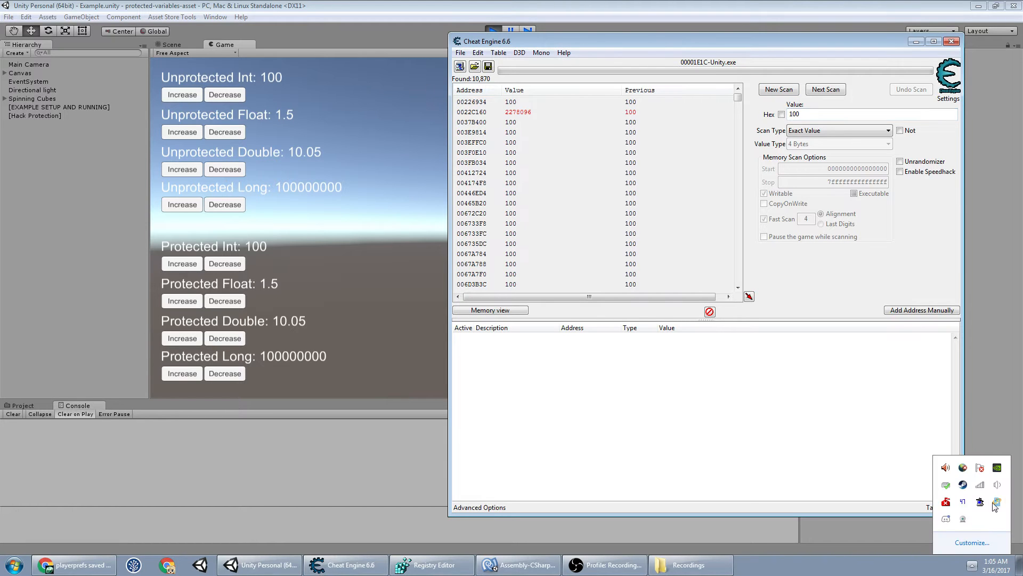
pyautogui.click(945, 468)
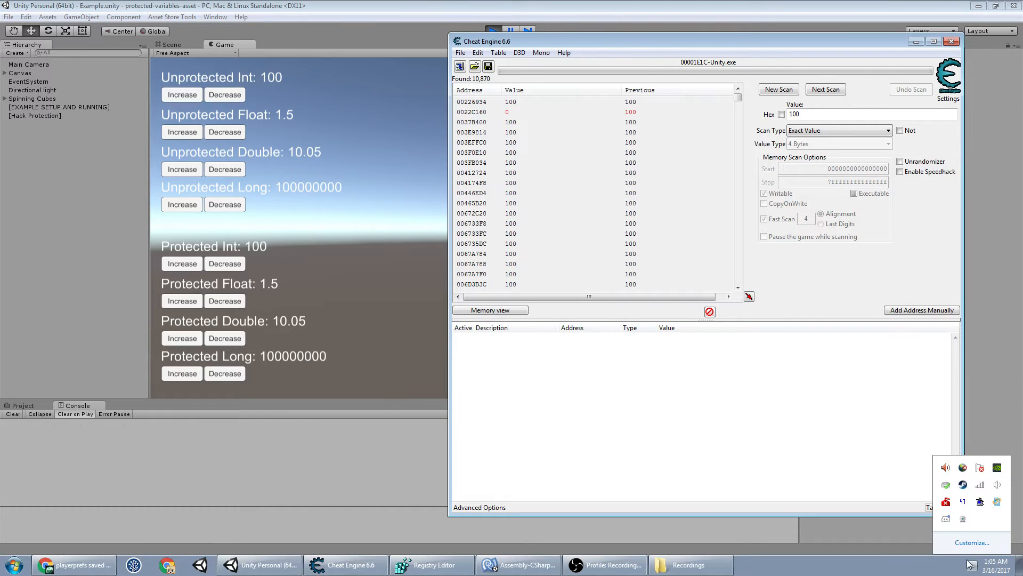
pyautogui.click(825, 89)
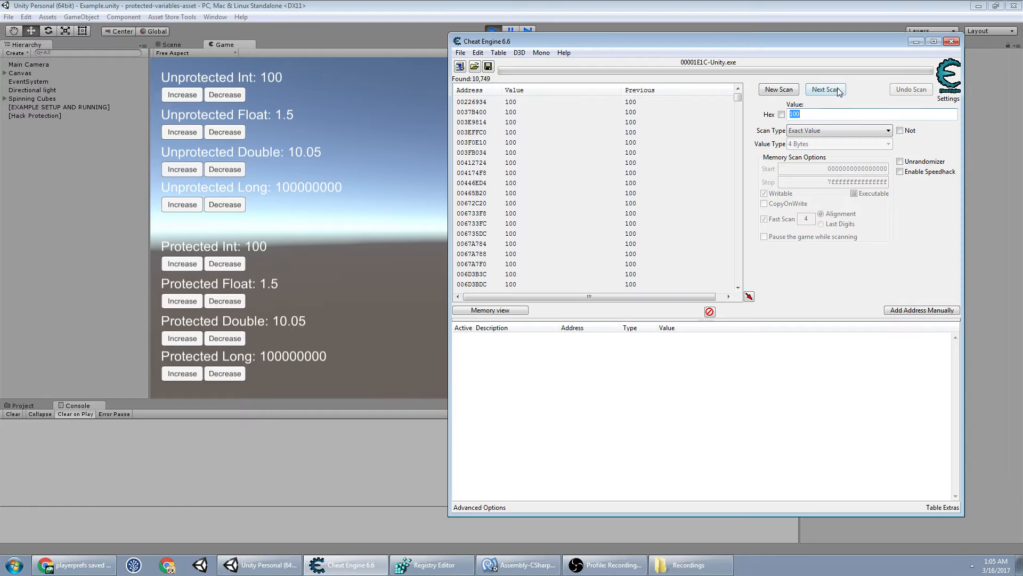
# Raise both game ints to 101 and rescan for 101
pyautogui.click(259, 564)
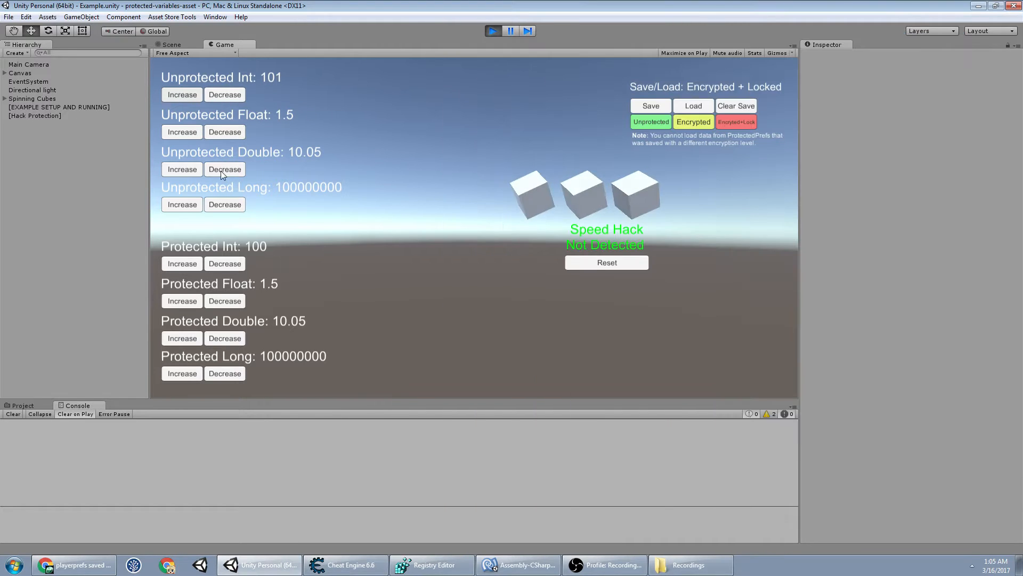
pyautogui.click(181, 263)
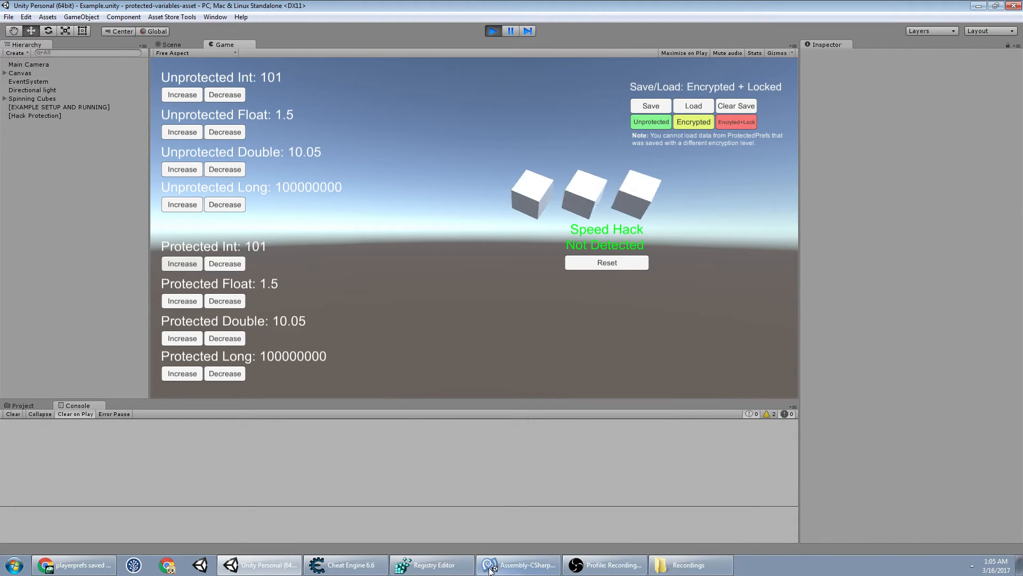
pyautogui.click(345, 564)
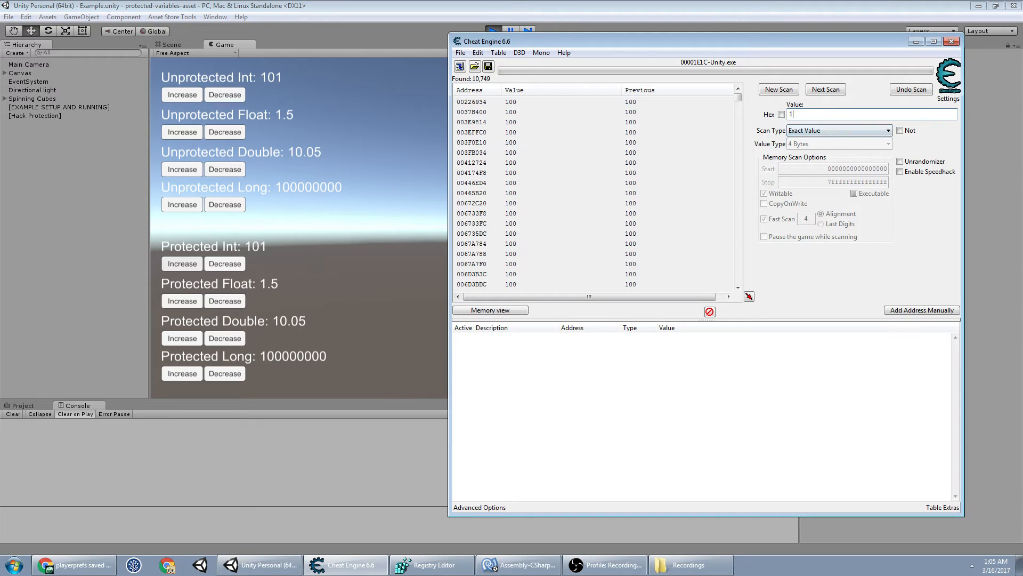
pyautogui.click(825, 90)
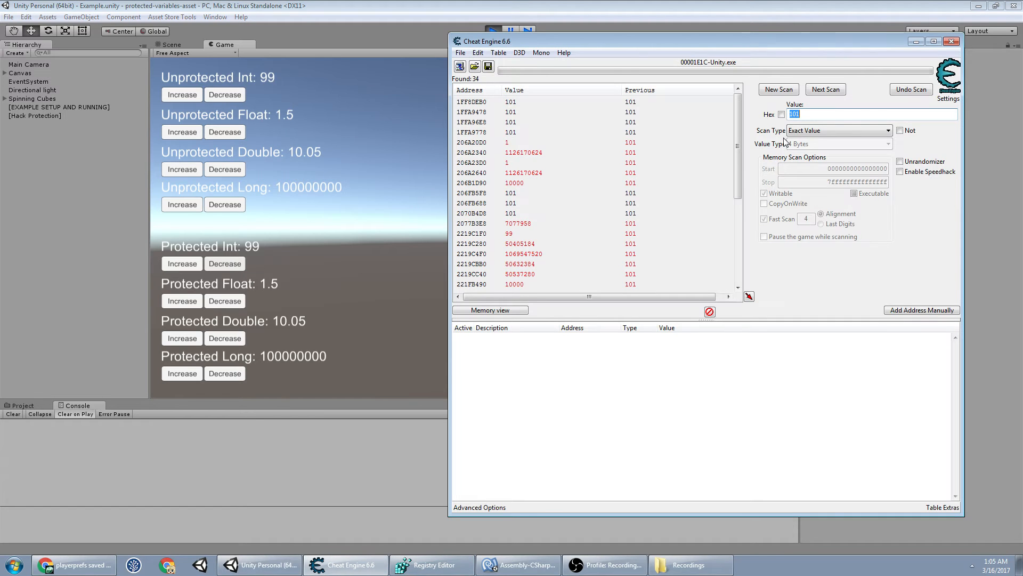
# Rescan for 99, raise the ints to 102, and rescan down to one address
pyautogui.click(825, 90)
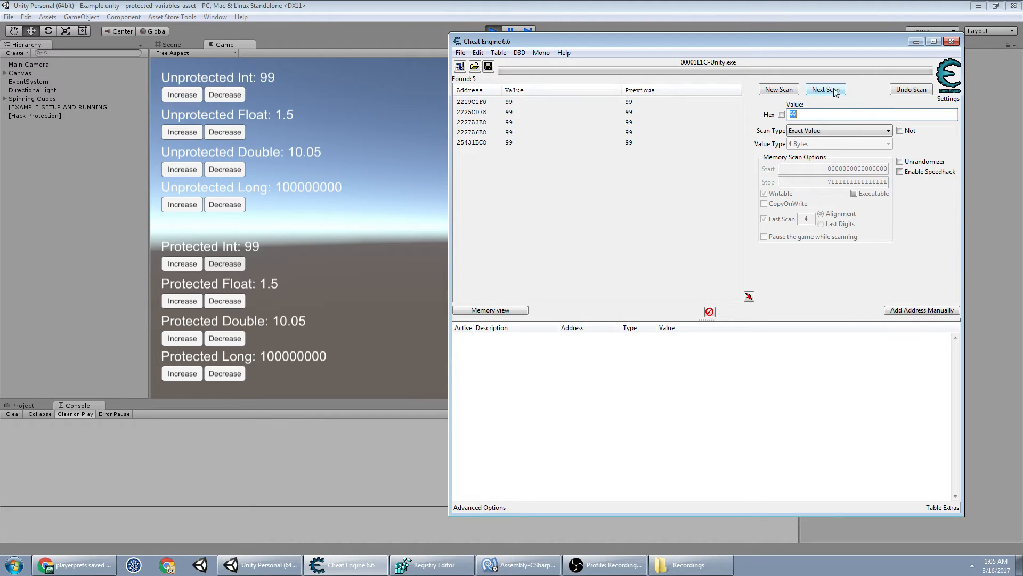
pyautogui.click(181, 94)
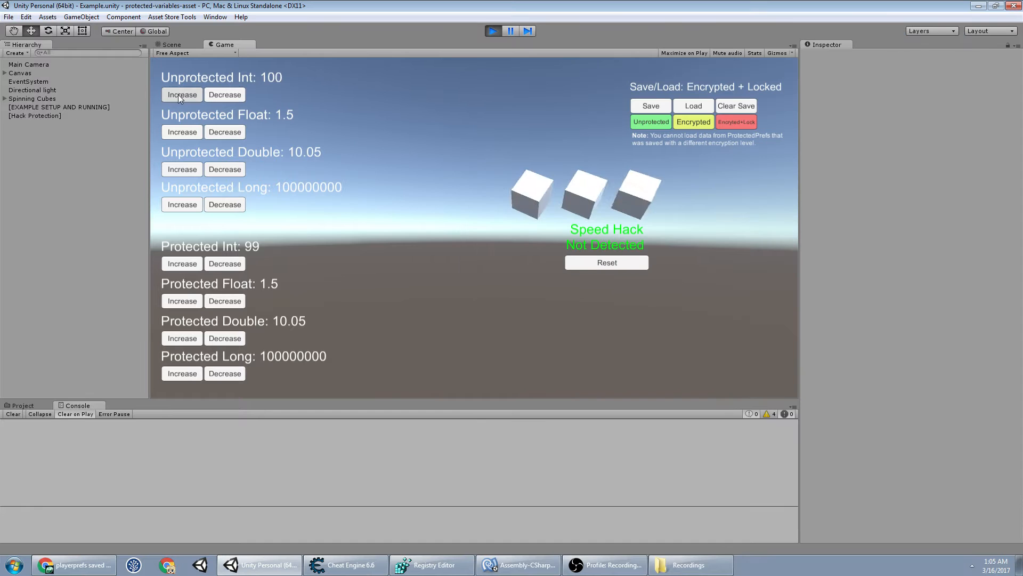
pyautogui.click(181, 94)
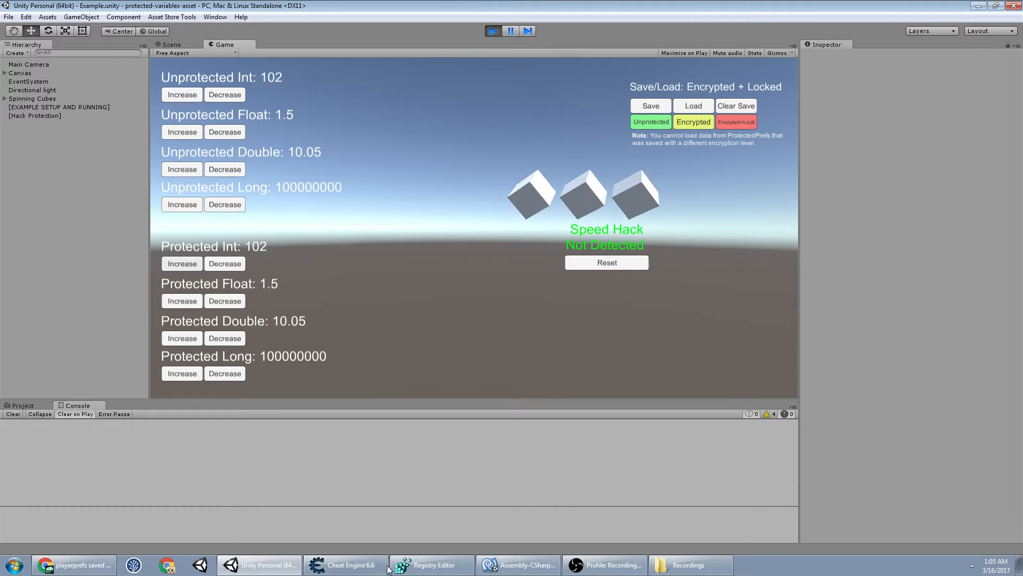
pyautogui.click(345, 564)
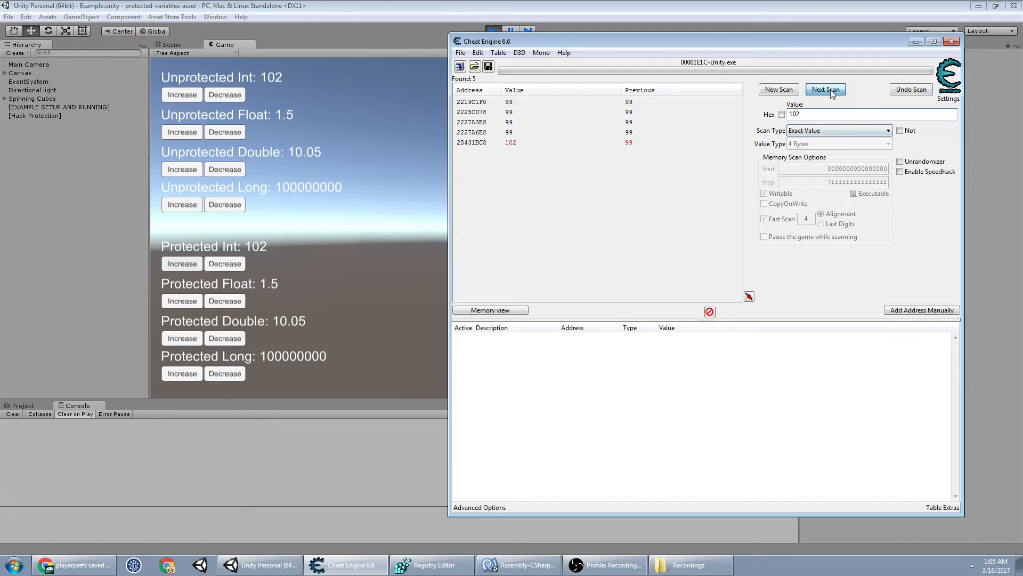
pyautogui.click(825, 90)
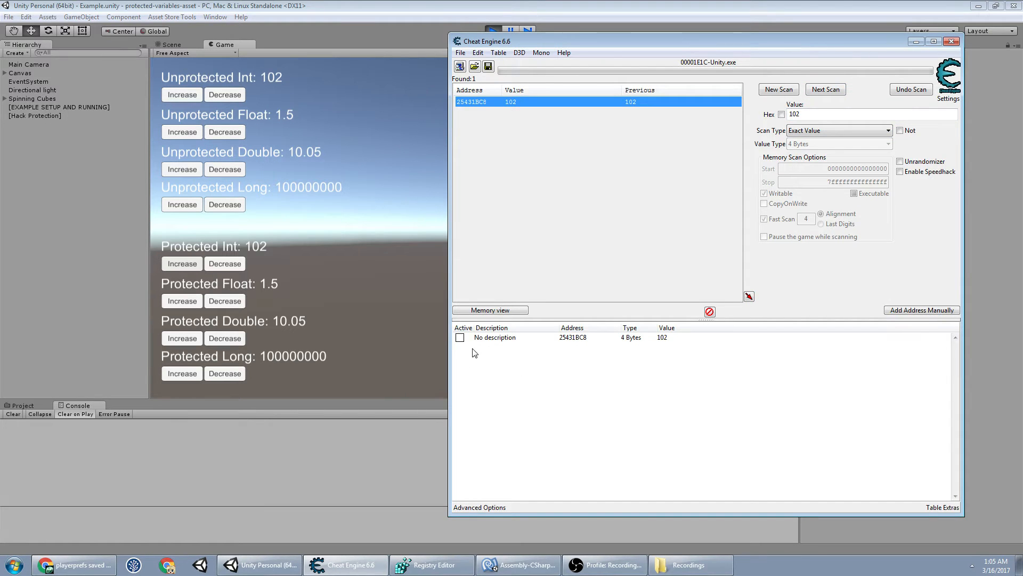
# Change the int table entry to 9999999 and check the game
pyautogui.doubleClick(663, 337)
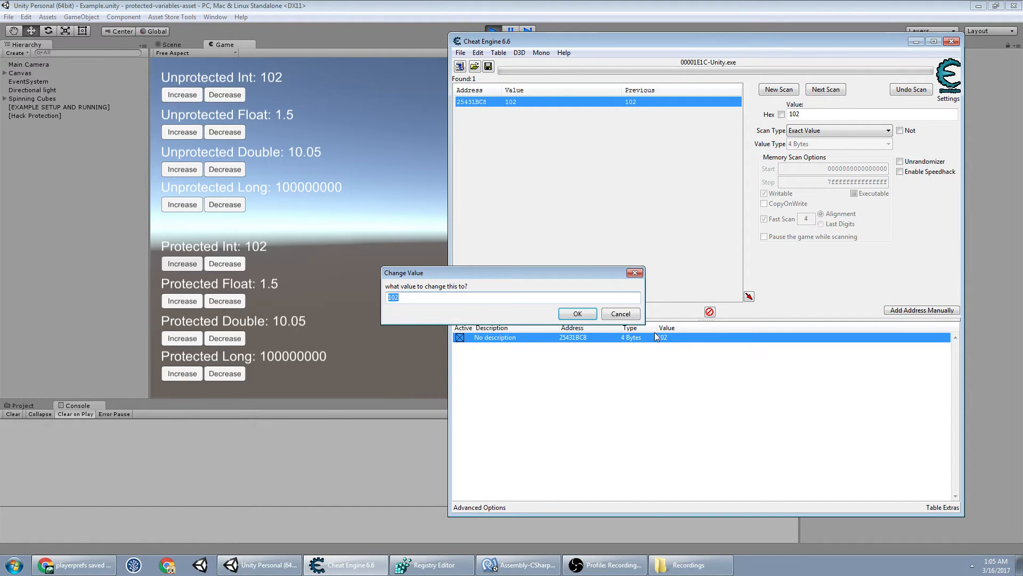
pyautogui.click(576, 313)
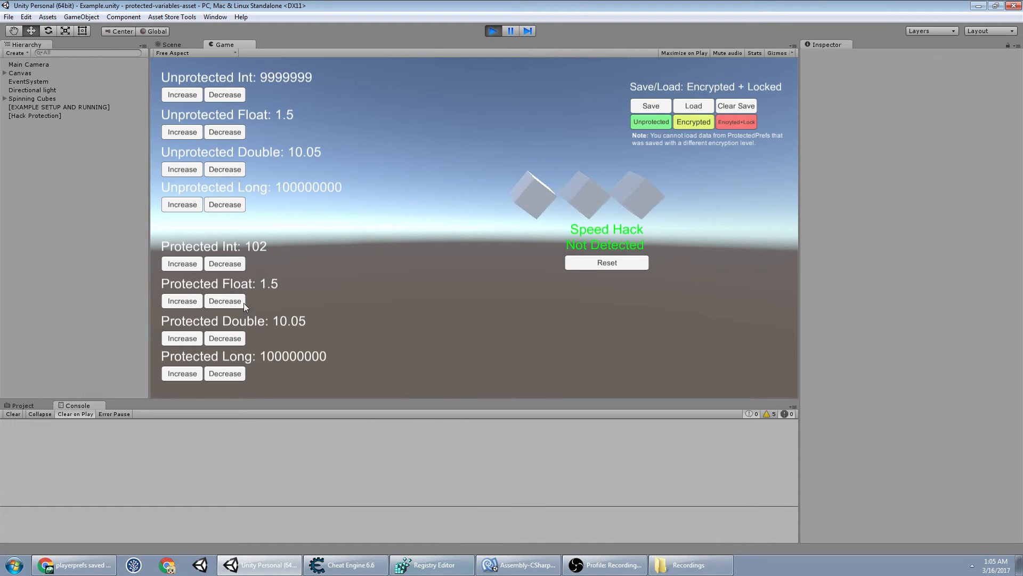
pyautogui.click(430, 565)
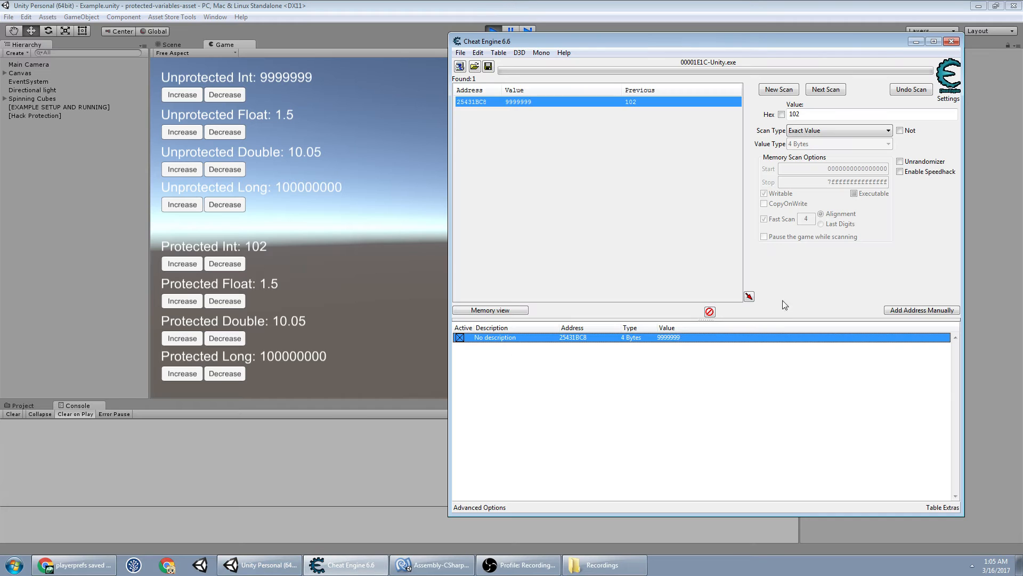
pyautogui.moveTo(773, 291)
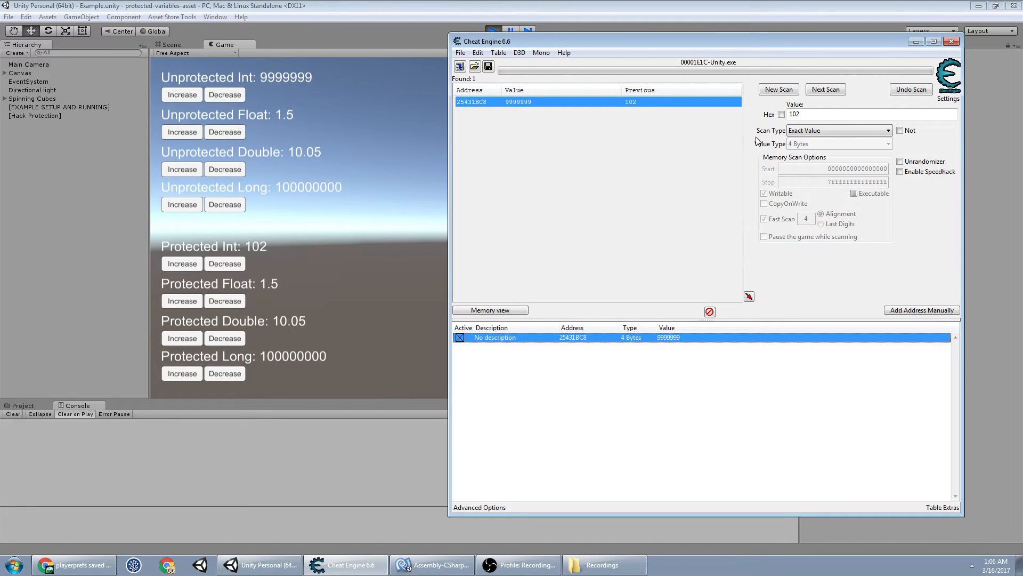
pyautogui.moveTo(230, 228)
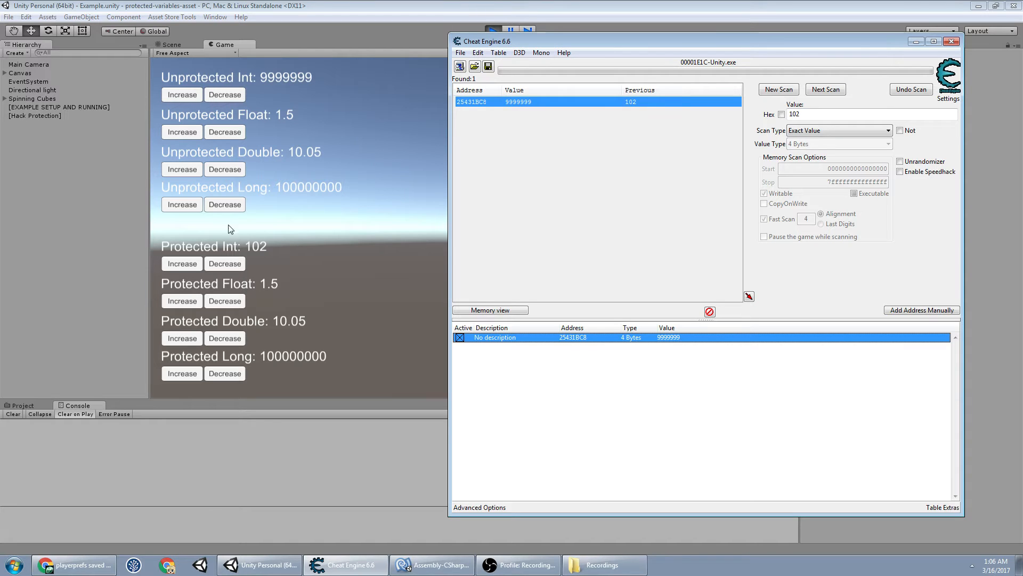
pyautogui.moveTo(263, 265)
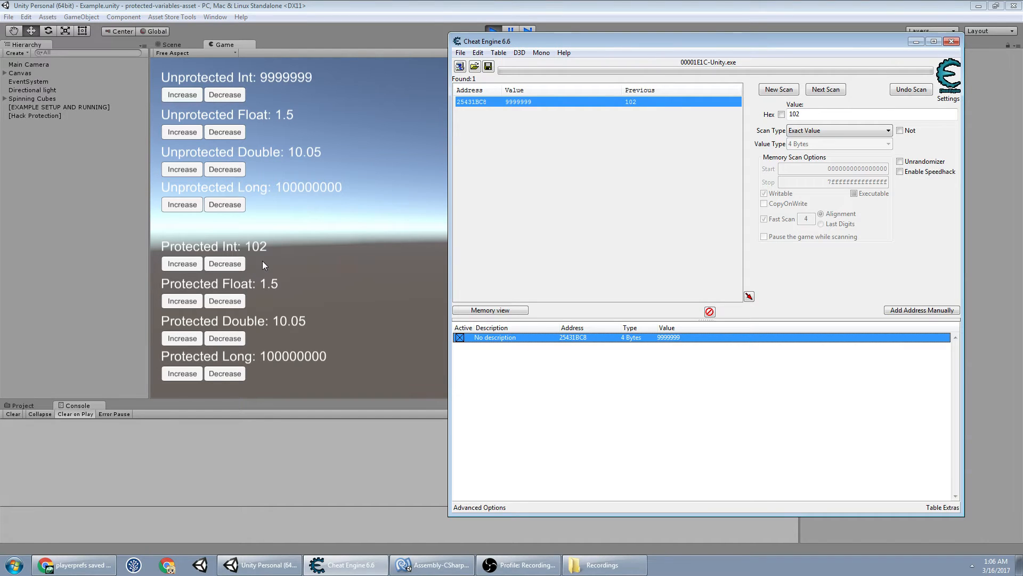
pyautogui.moveTo(491, 244)
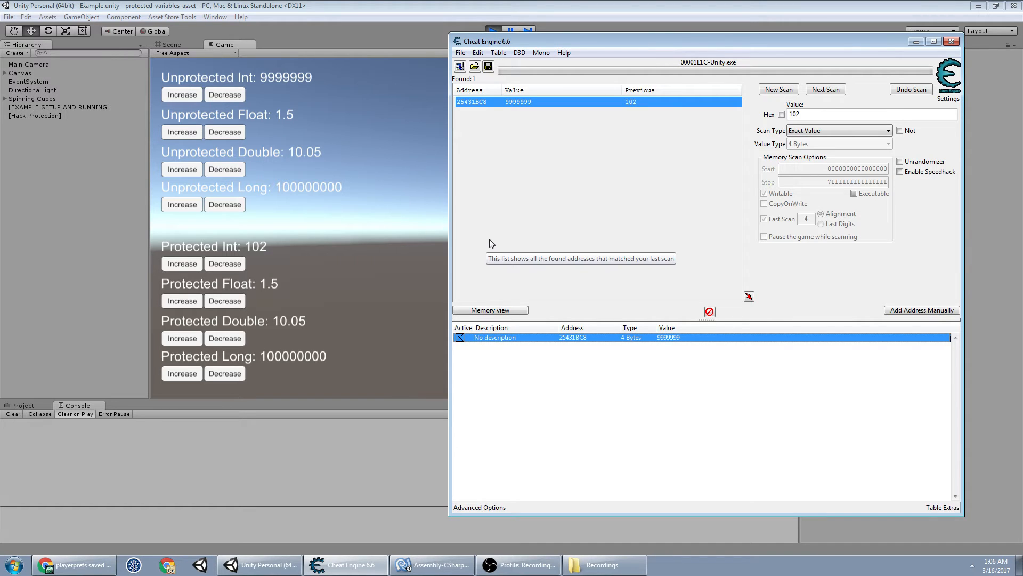
pyautogui.moveTo(770, 124)
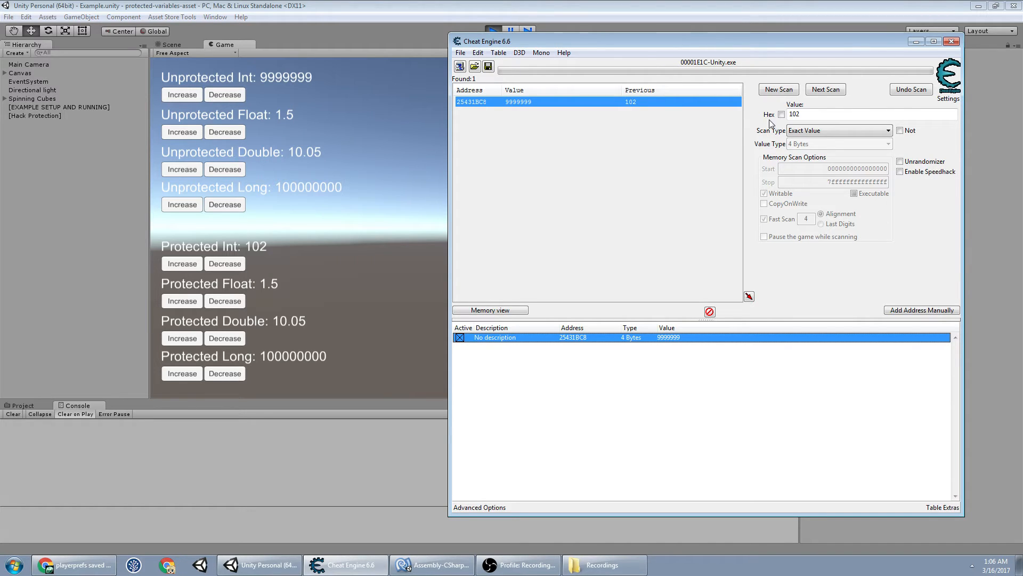
# Start a new Float scan for 1.5, raise the floats, and rescan for 1.7
pyautogui.click(778, 90)
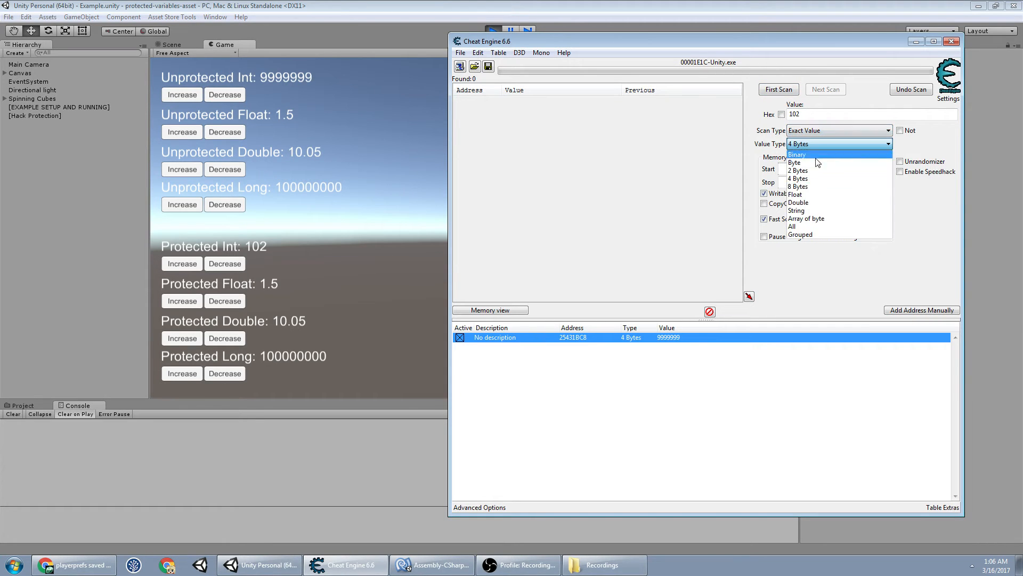
pyautogui.click(795, 194)
pyautogui.write('1.5')
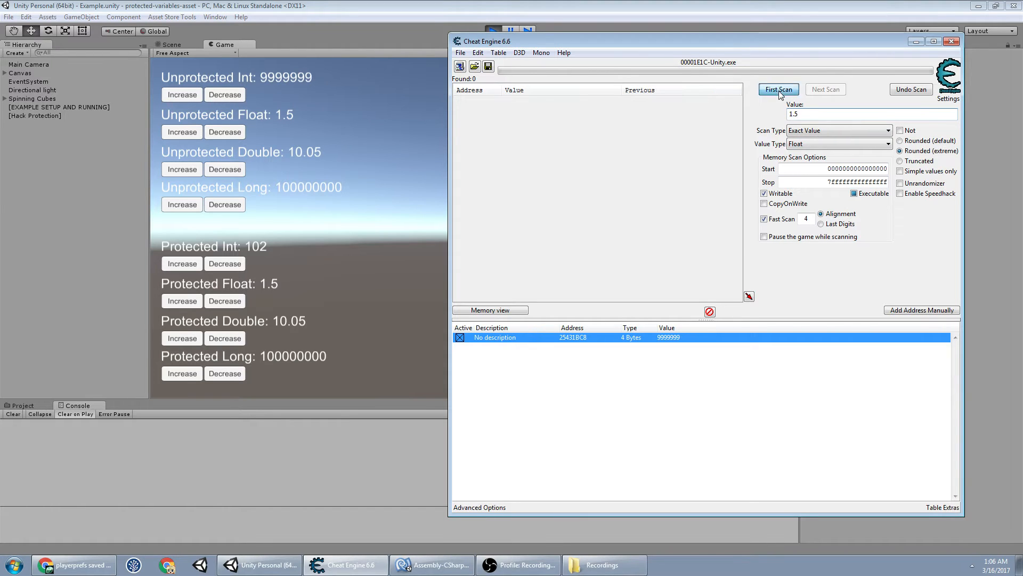
pyautogui.click(779, 89)
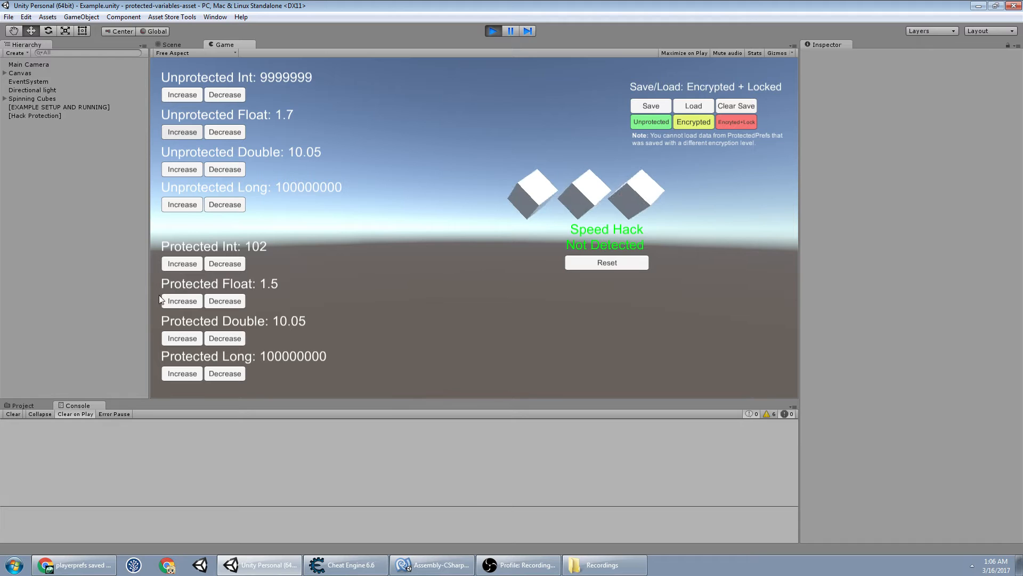
pyautogui.click(344, 565)
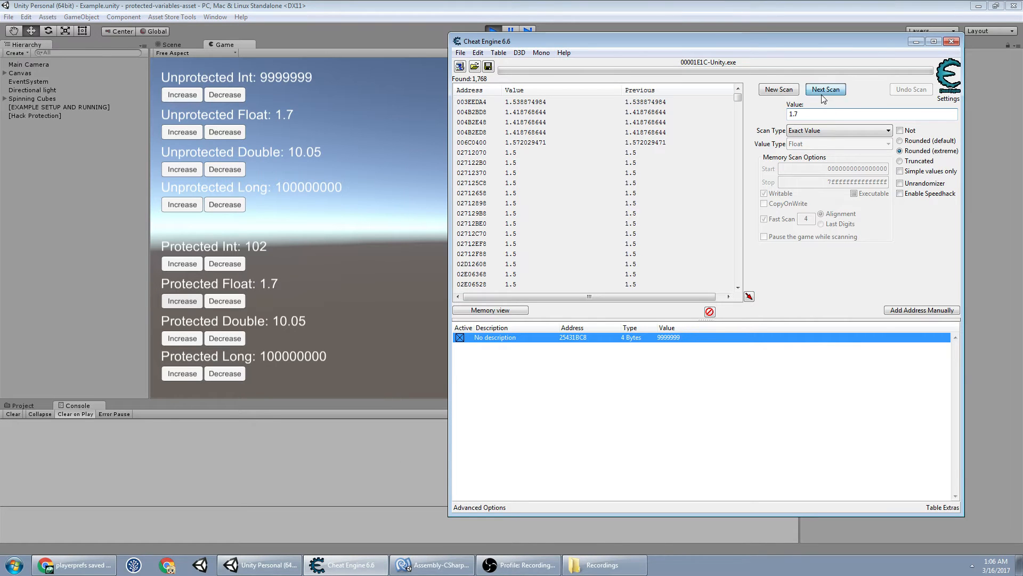
pyautogui.click(825, 89)
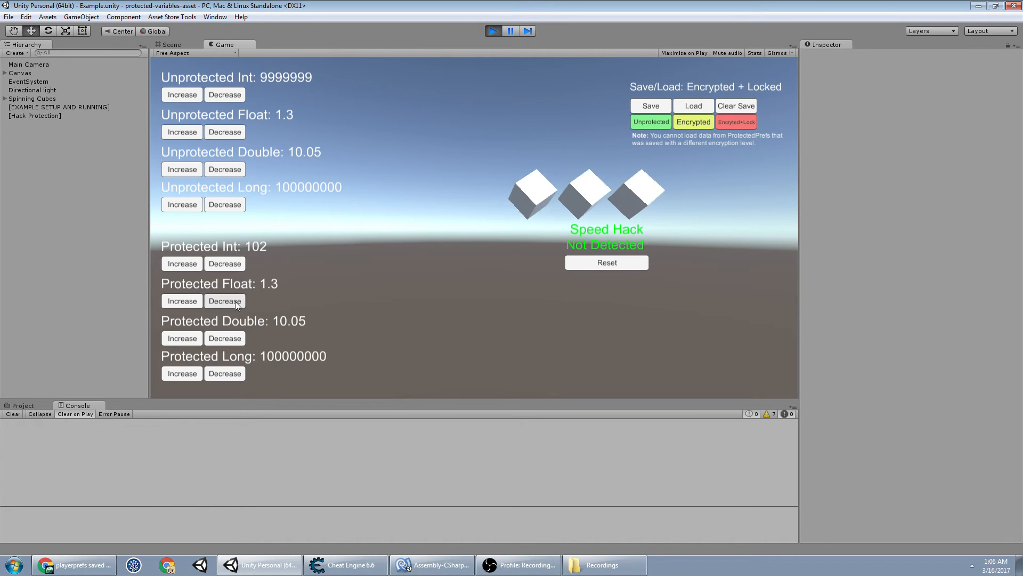
# Raise the unprotected float to 2, rescan, and set its address to 999999
pyautogui.click(345, 564)
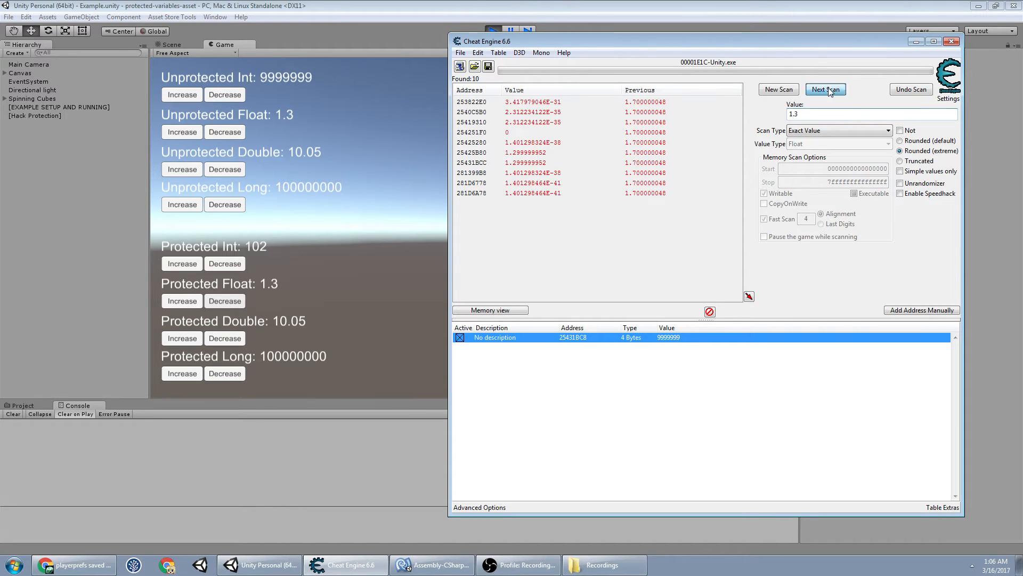
pyautogui.click(181, 132)
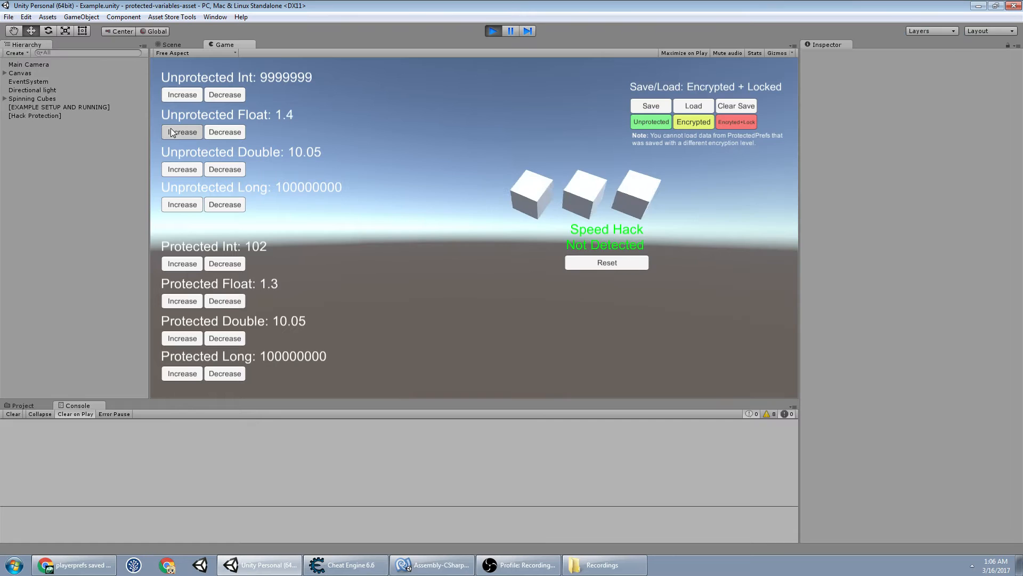
pyautogui.click(181, 301)
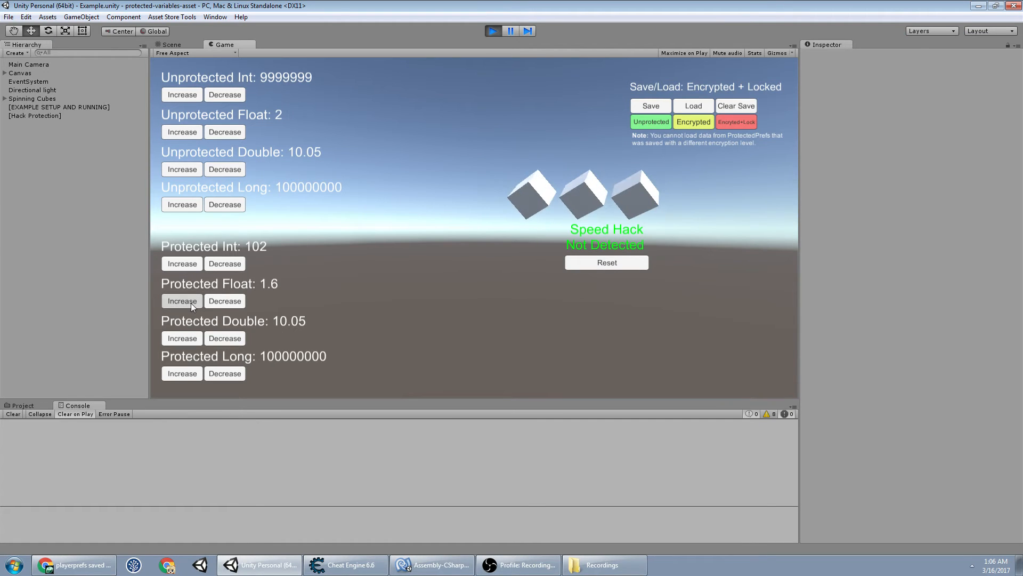
pyautogui.click(432, 565)
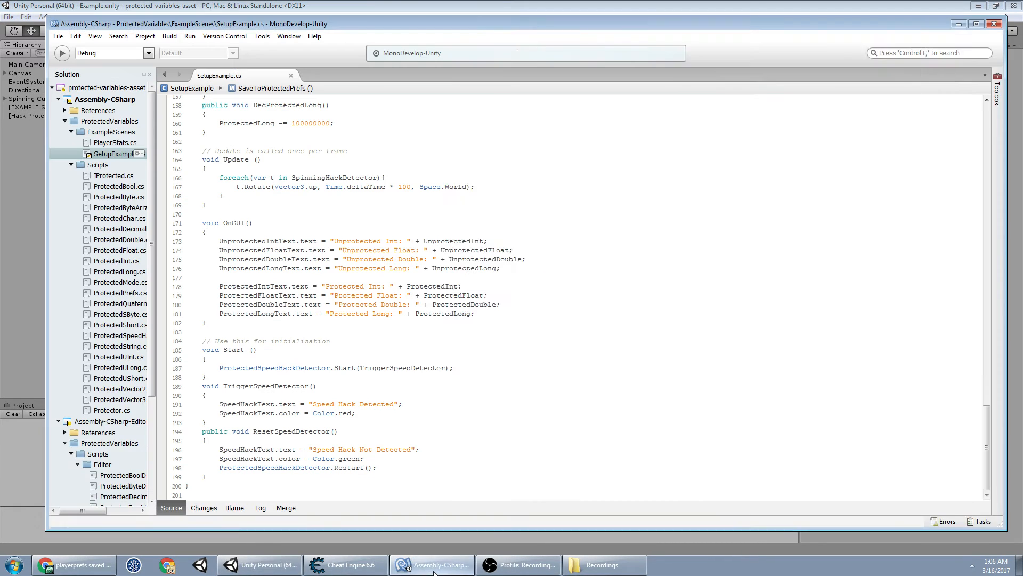
pyautogui.click(345, 564)
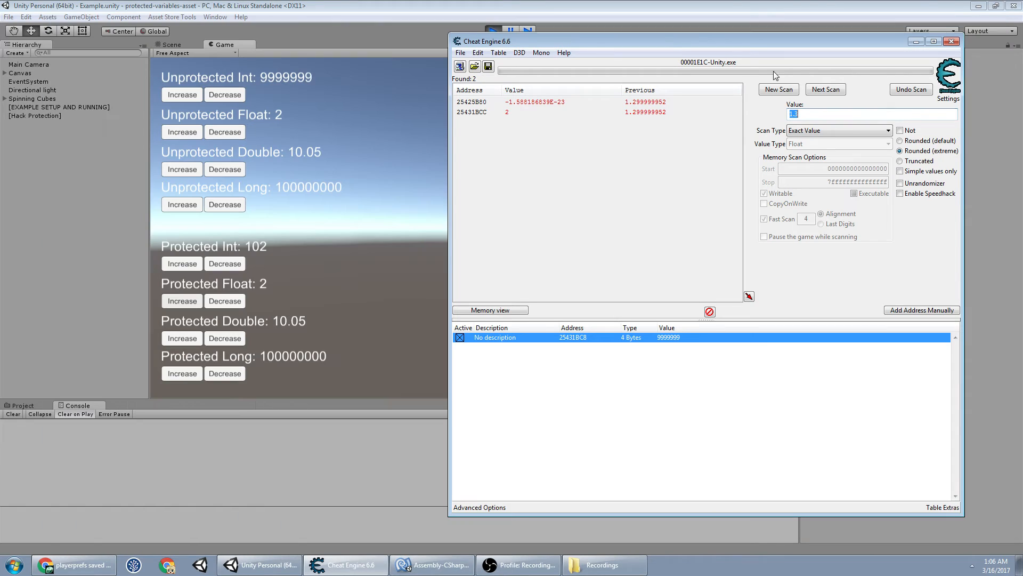
pyautogui.click(825, 90)
pyautogui.write('999999')
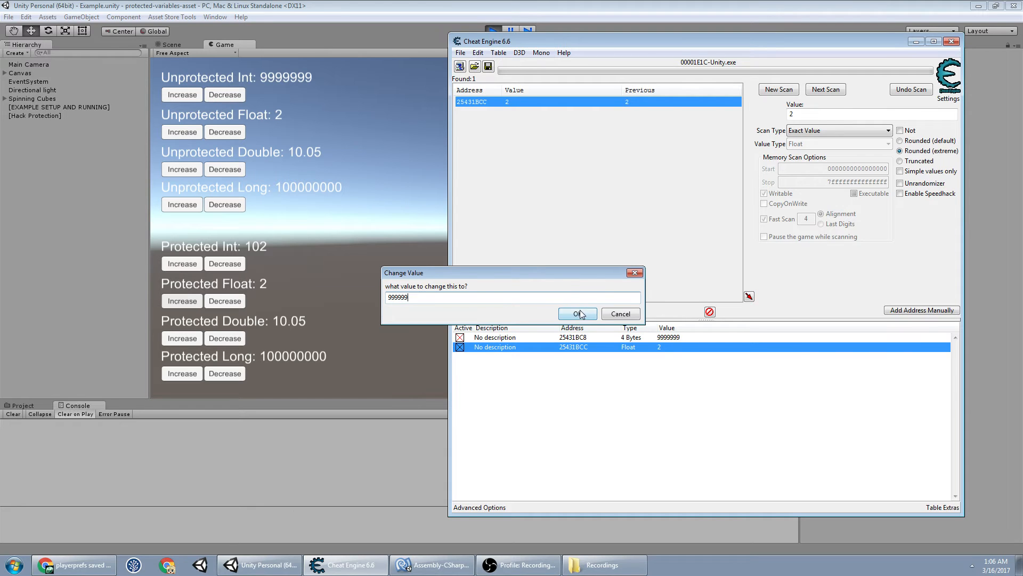
pyautogui.click(576, 314)
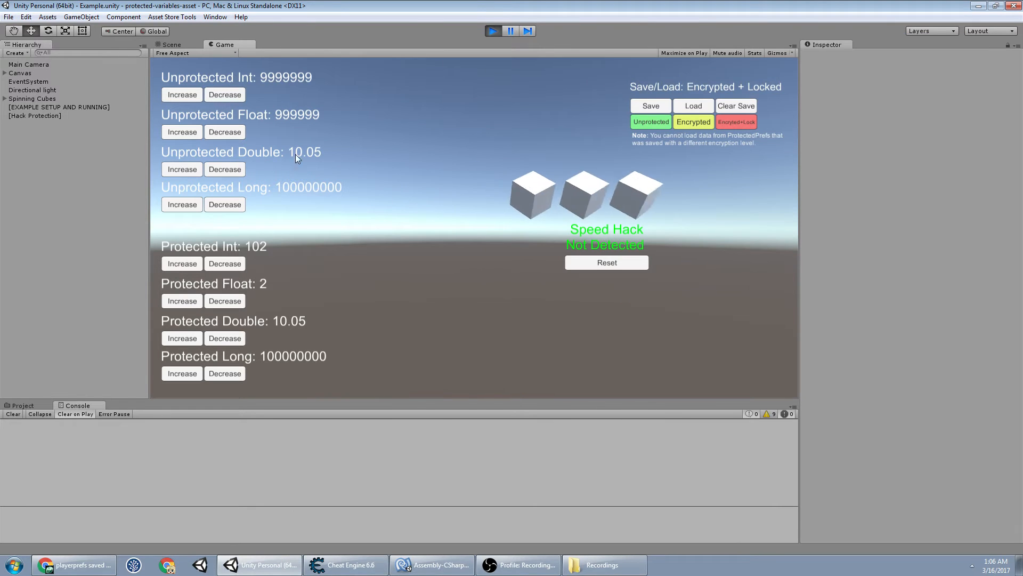
pyautogui.moveTo(265, 309)
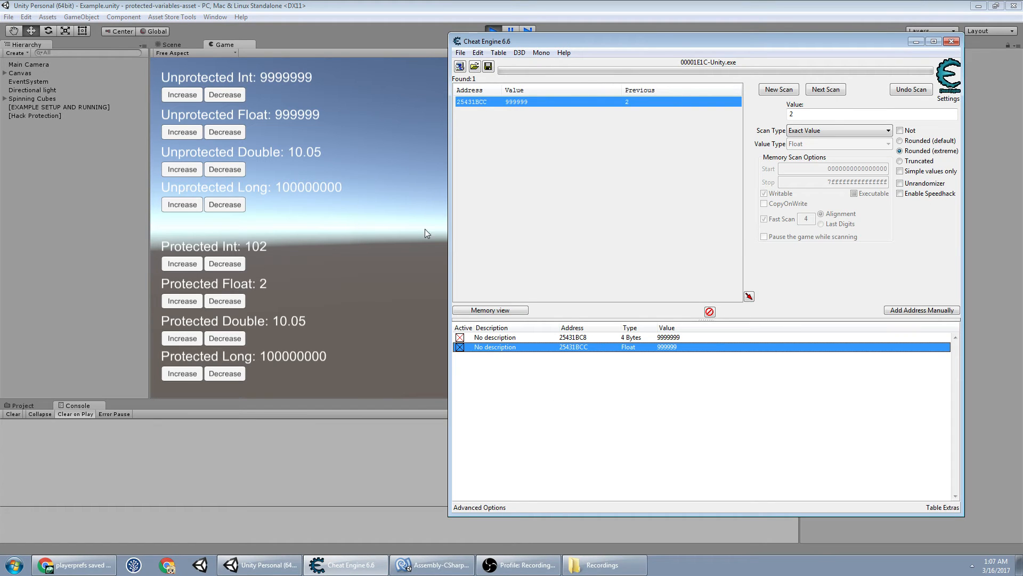
pyautogui.moveTo(346, 203)
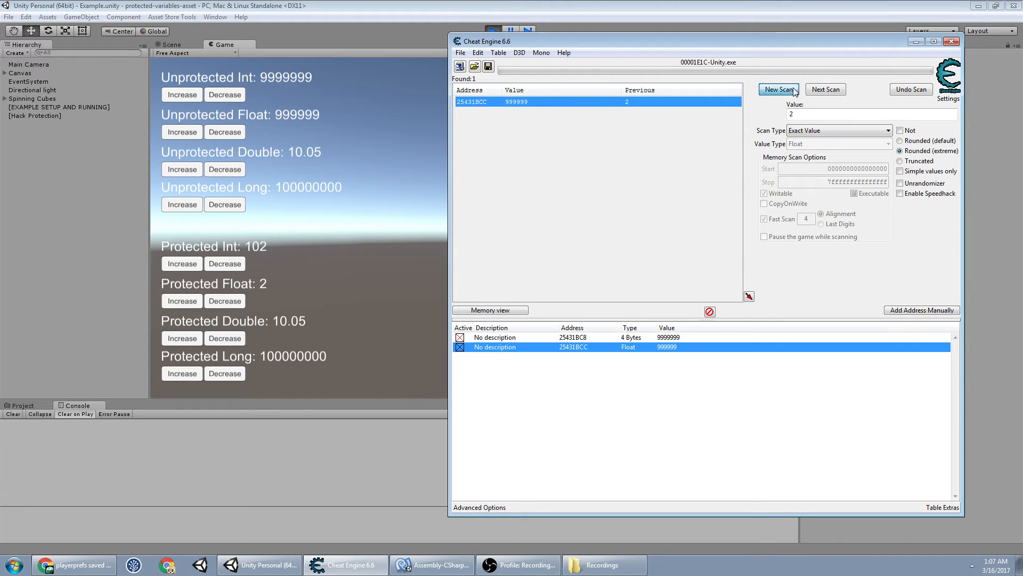
# Scan doubles for 10.05, then 11.1, then 9 after changing the game value
pyautogui.click(838, 144)
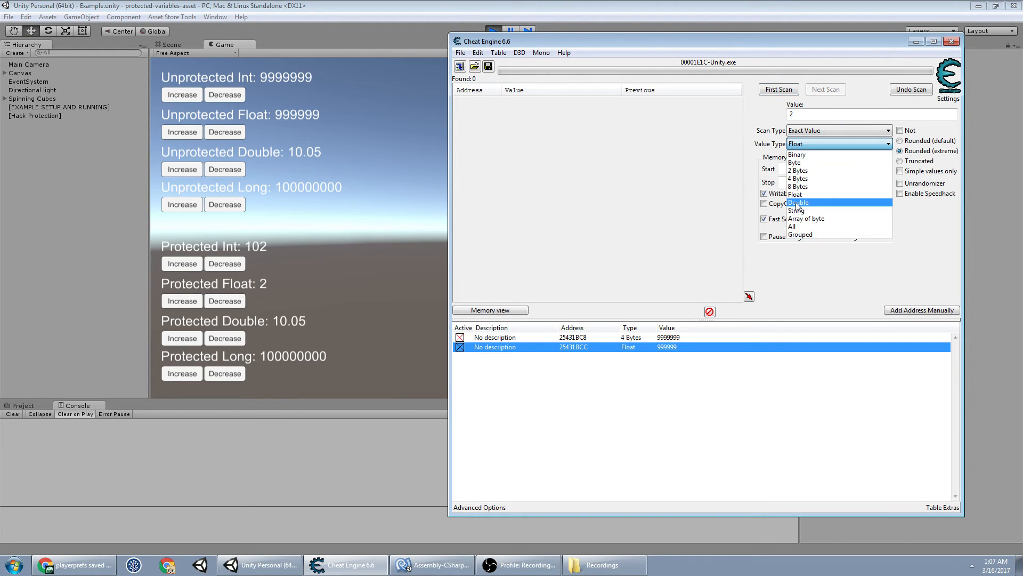
pyautogui.click(798, 203)
pyautogui.write('10.05')
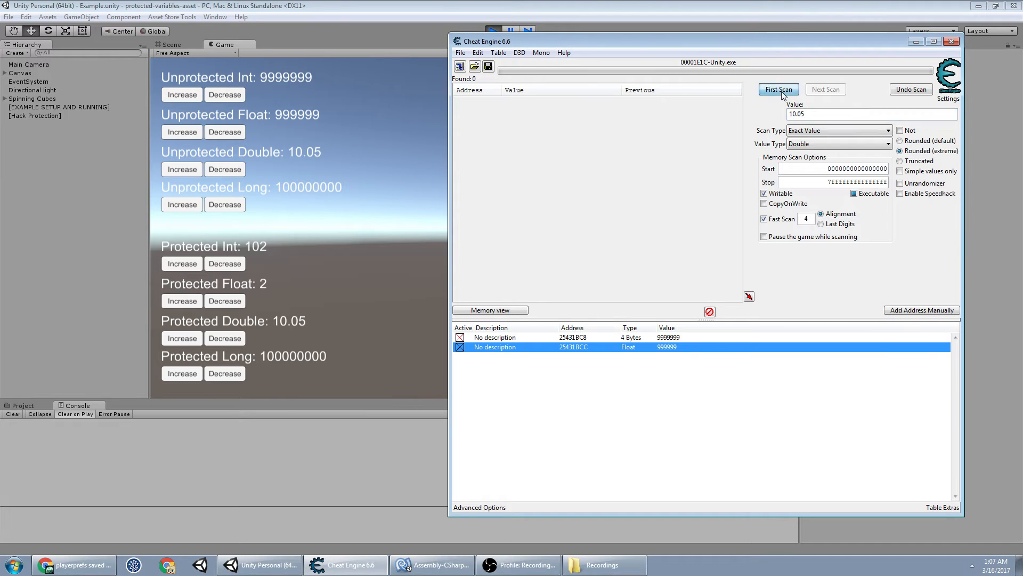
pyautogui.click(778, 90)
pyautogui.write('11.1')
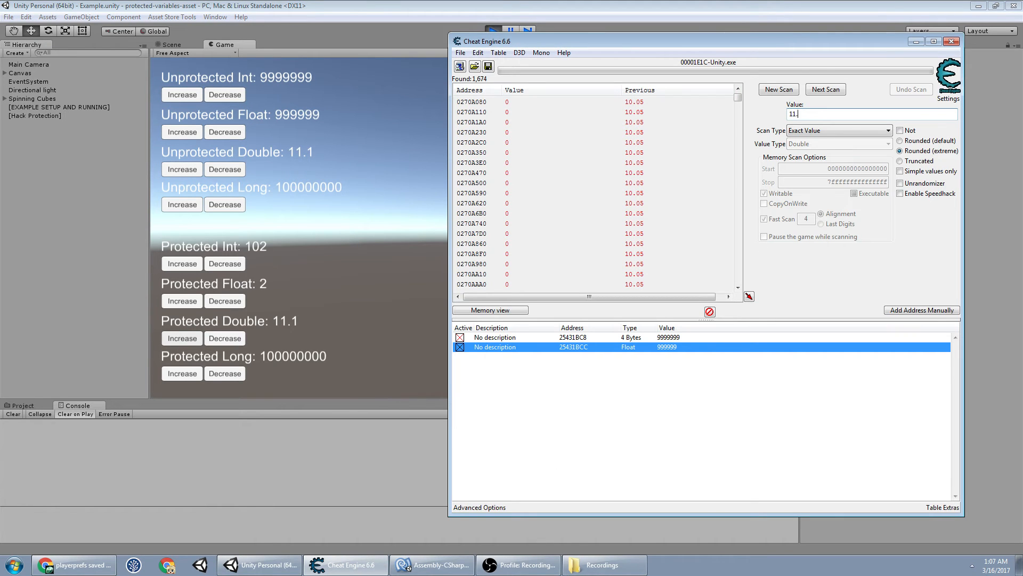
pyautogui.click(825, 90)
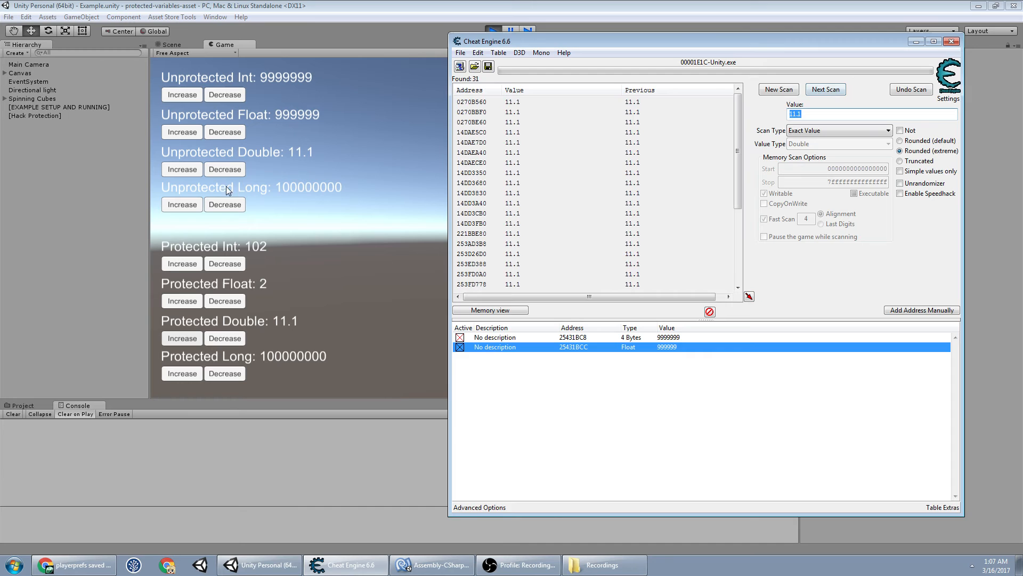
pyautogui.click(260, 564)
pyautogui.write('9')
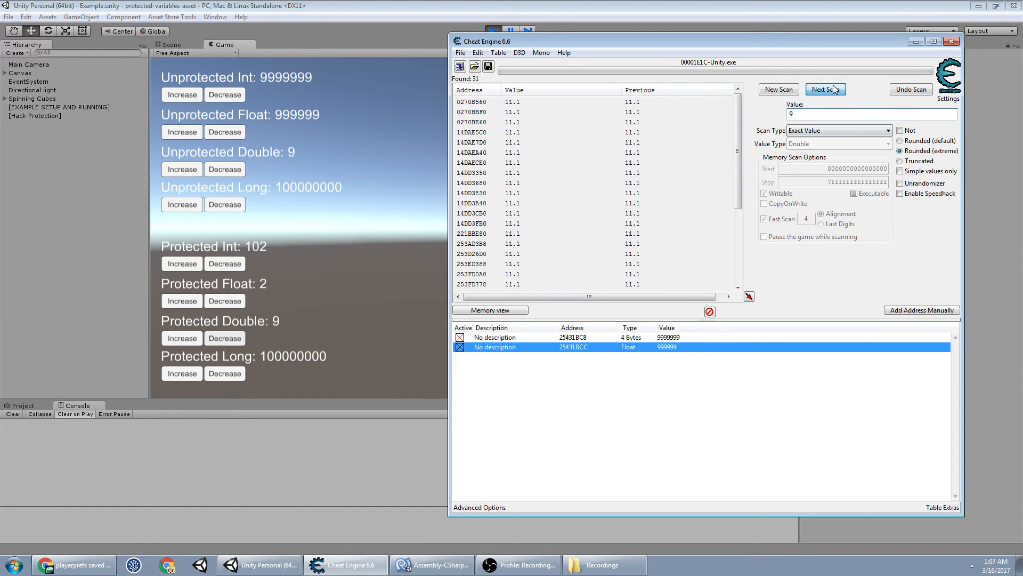
pyautogui.click(824, 90)
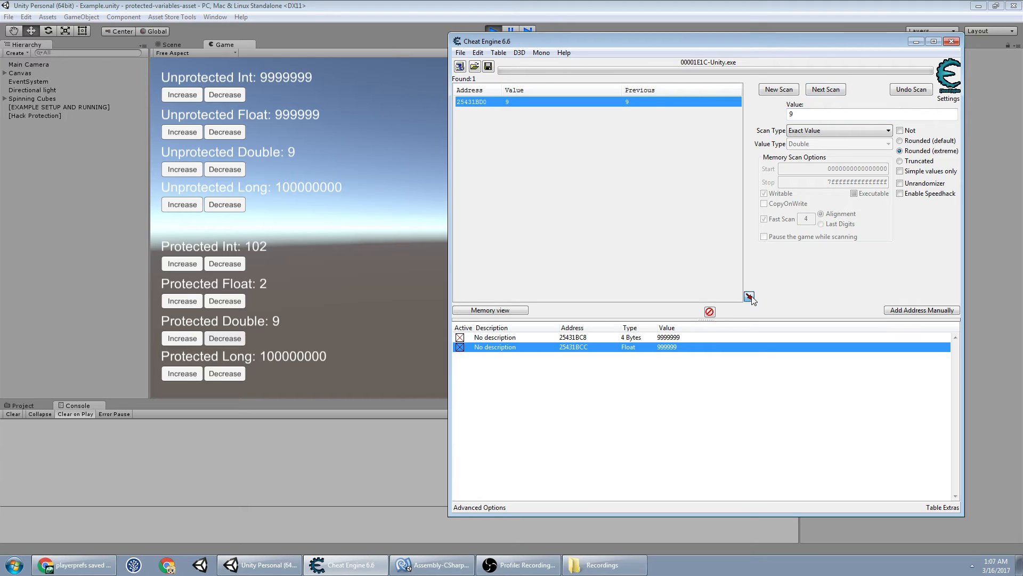
# Add the double's address to the table, set it to 99999.999999, and begin a new scan
pyautogui.click(750, 296)
pyautogui.write('99999')
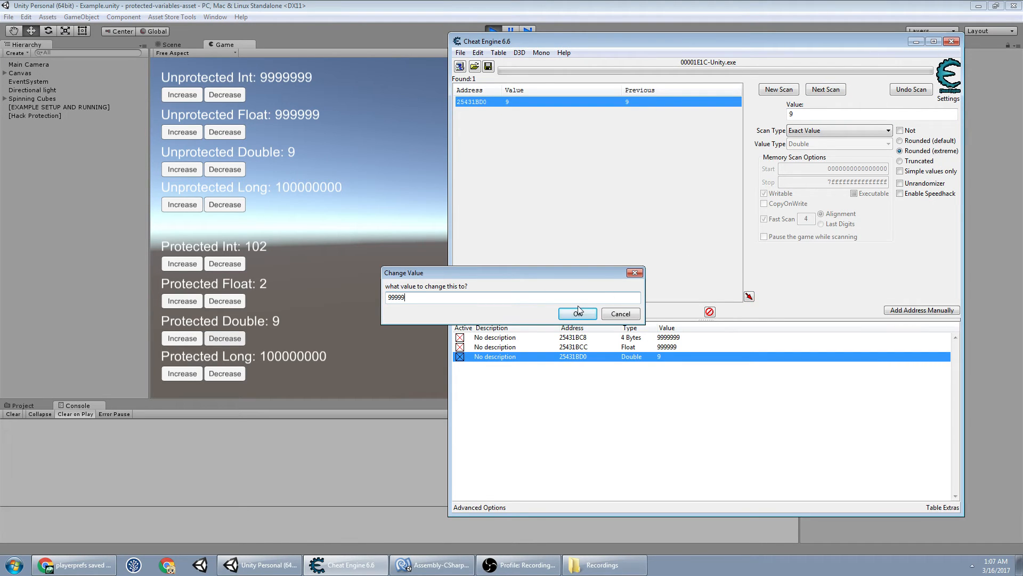
pyautogui.click(577, 313)
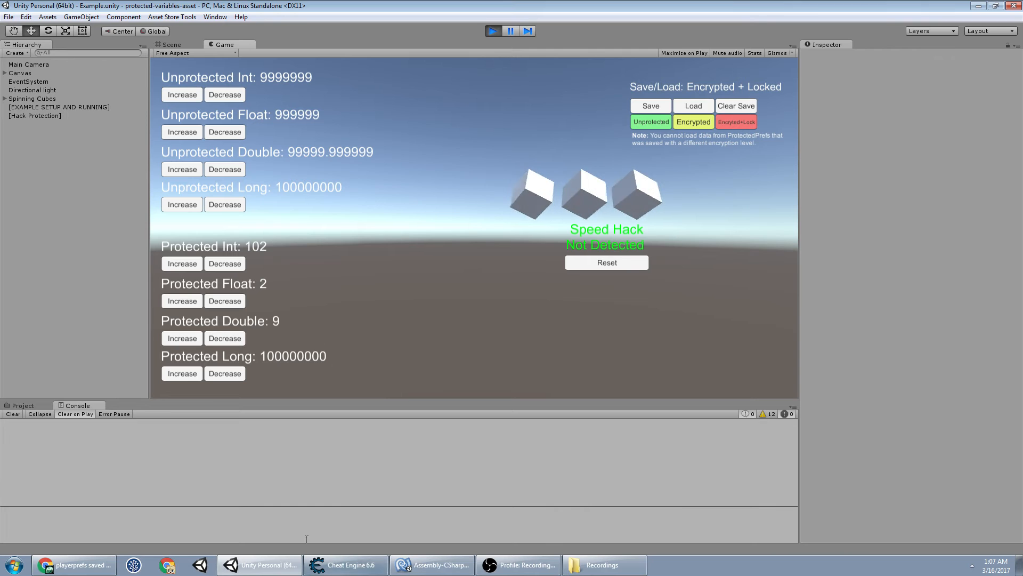
pyautogui.click(345, 565)
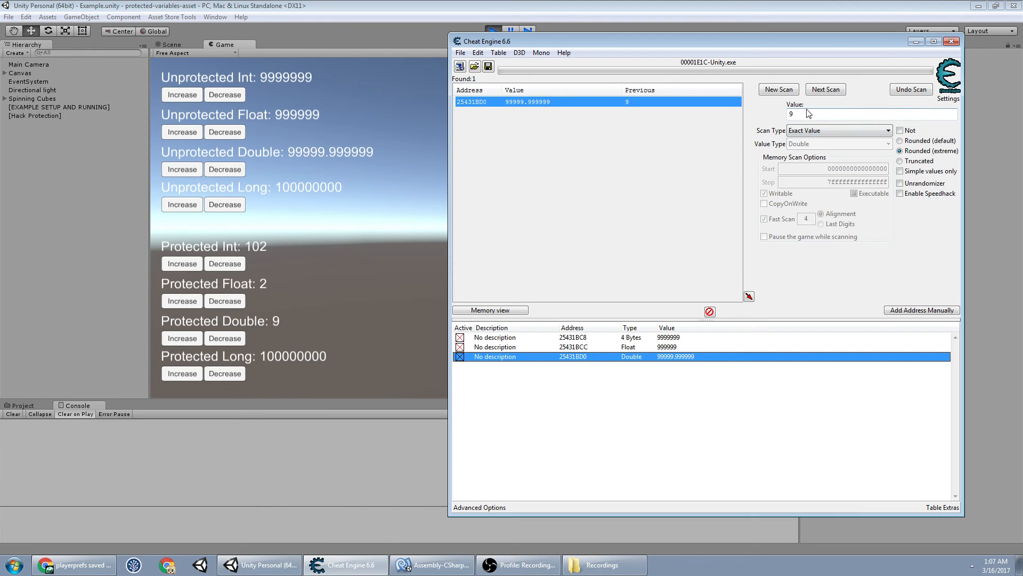
pyautogui.click(838, 130)
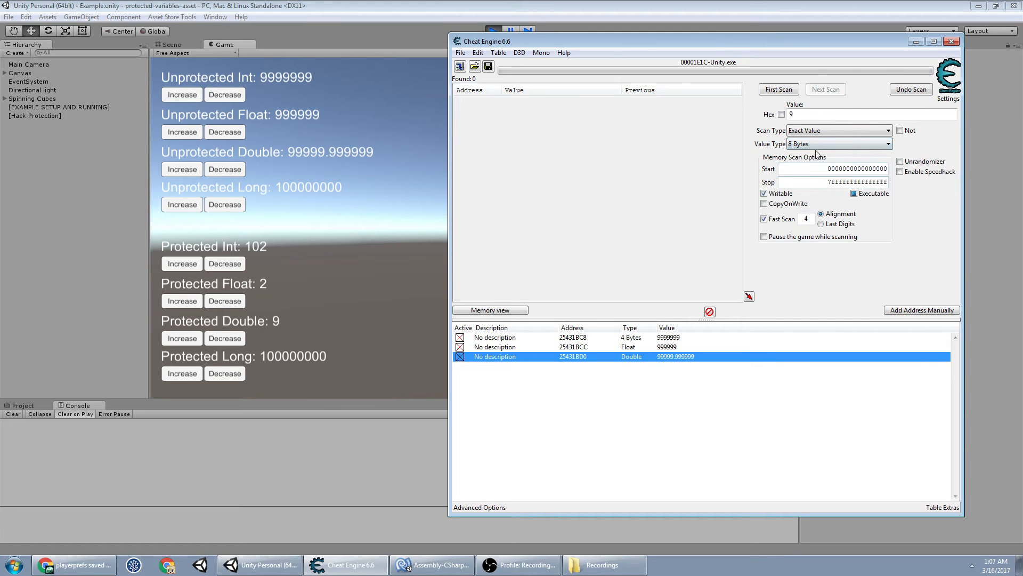
# Scan 8-byte values for 100000000, then 0 and -100000000, and select the single result
pyautogui.write('100000')
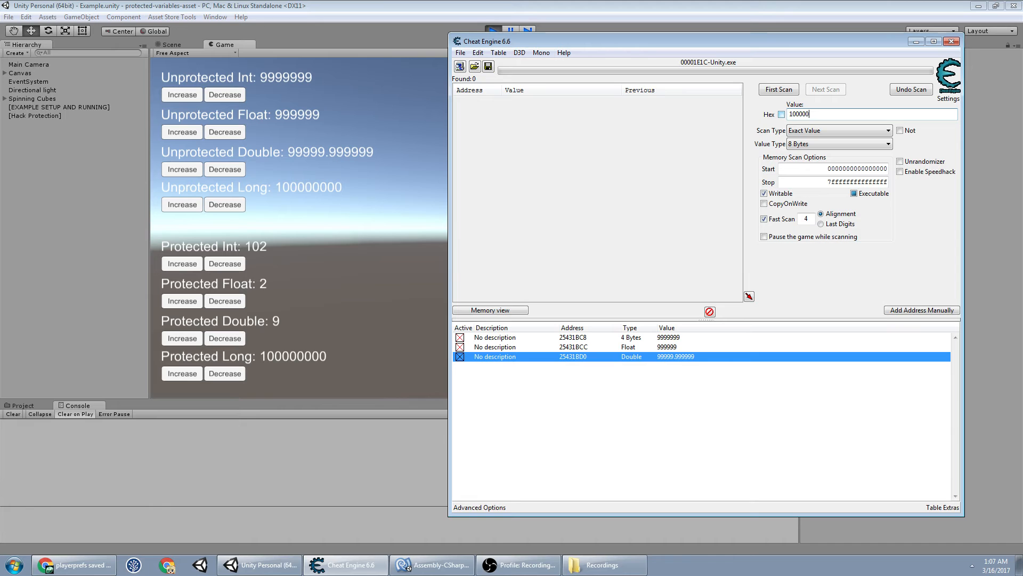
pyautogui.click(778, 90)
pyautogui.write('0')
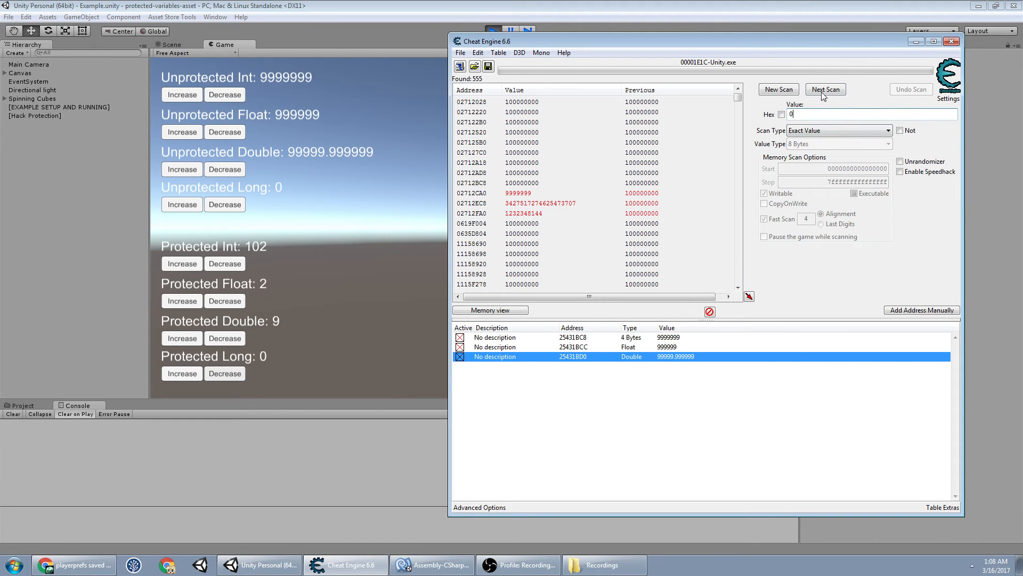
pyautogui.click(825, 89)
pyautogui.write('-100000000')
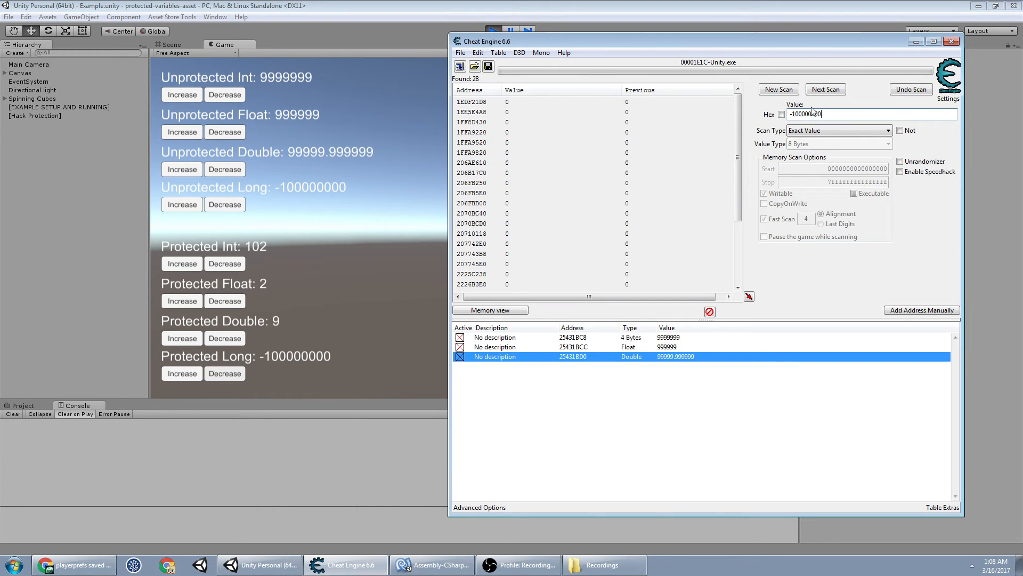
pyautogui.click(825, 90)
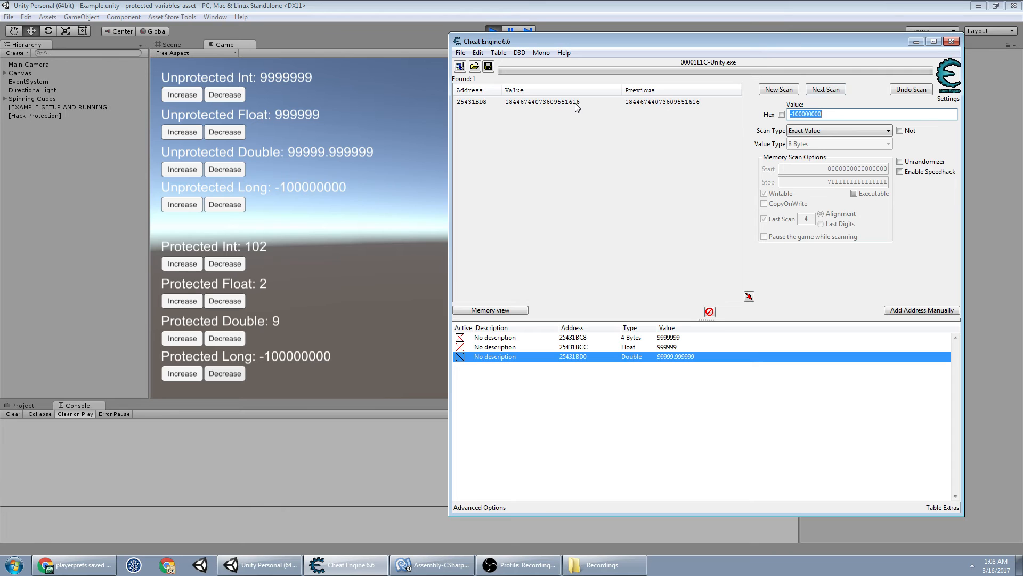
pyautogui.moveTo(576, 107)
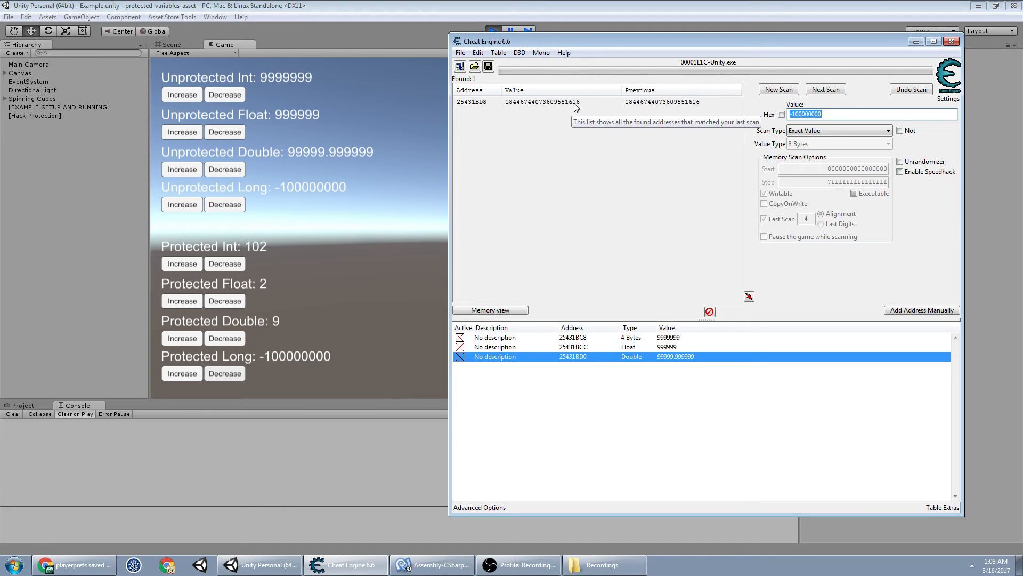
pyautogui.click(535, 102)
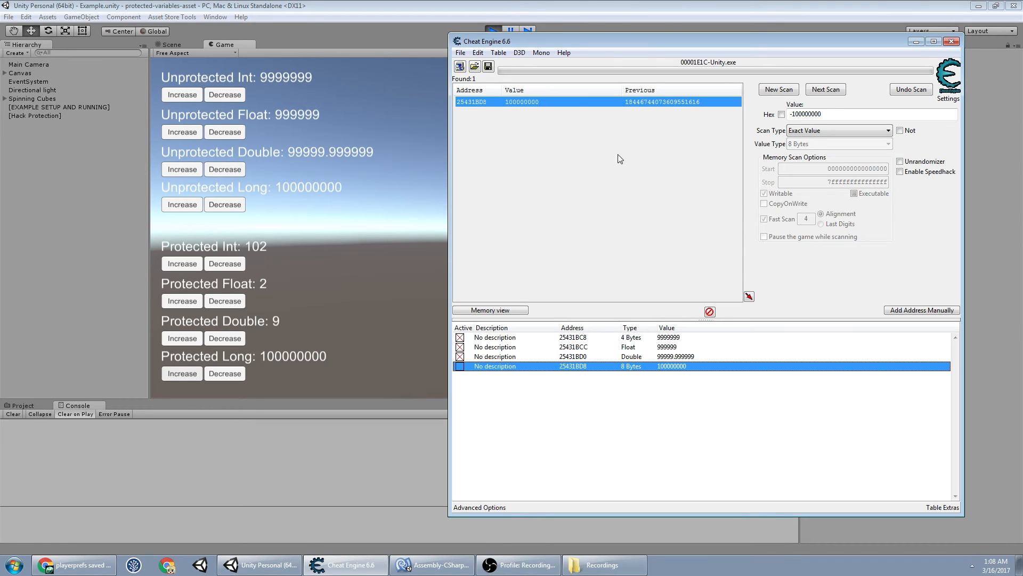
# Set the long table entry's value to 12345
pyautogui.doubleClick(671, 366)
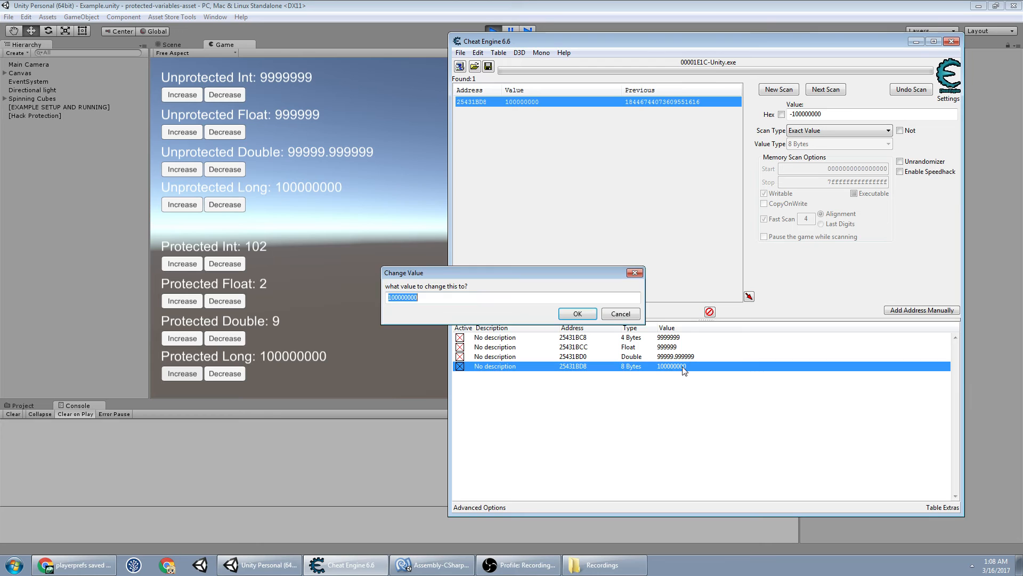
pyautogui.click(576, 313)
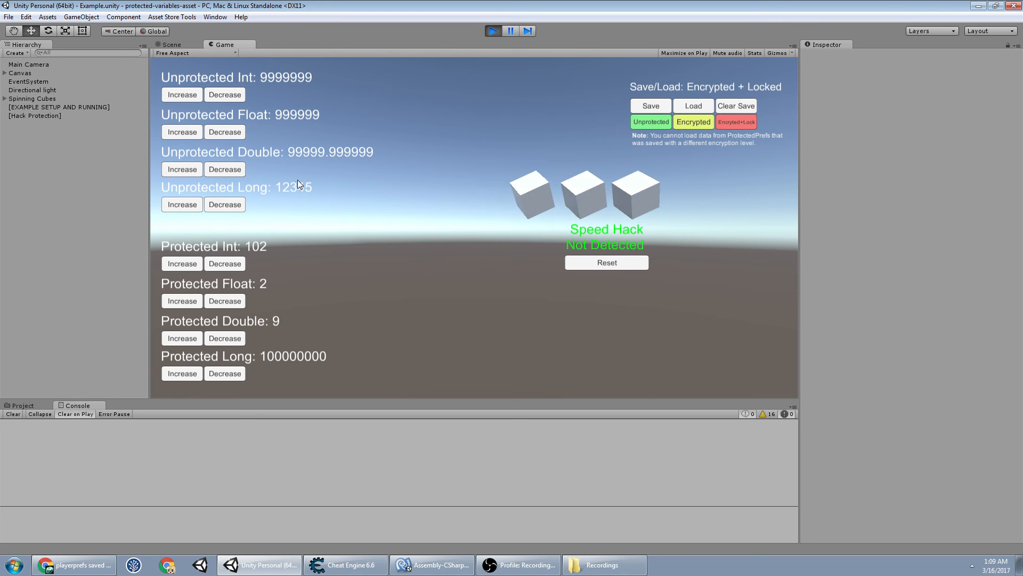
# Bring Cheat Engine back in front of the Unity game view
pyautogui.click(344, 565)
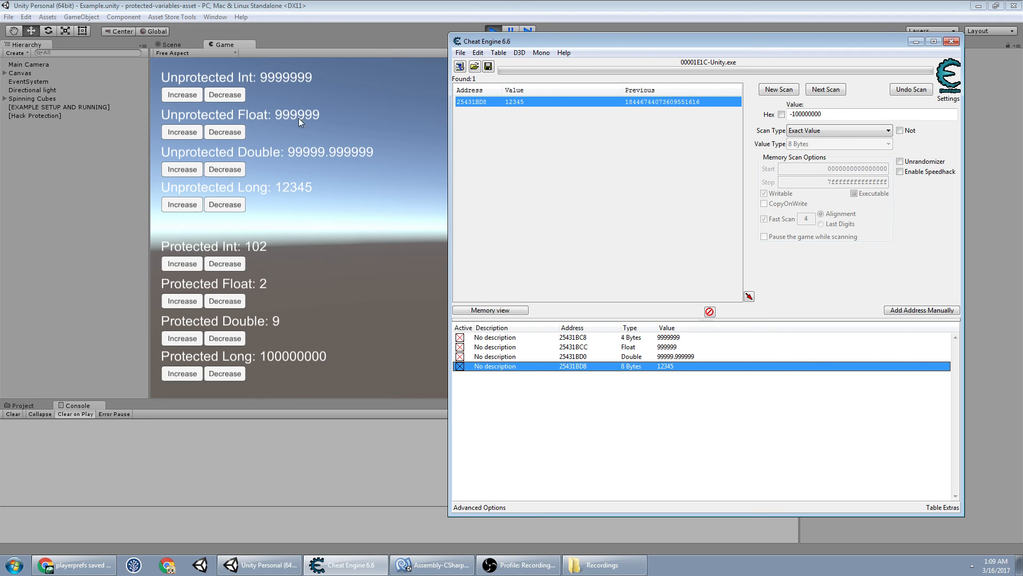
pyautogui.moveTo(308, 104)
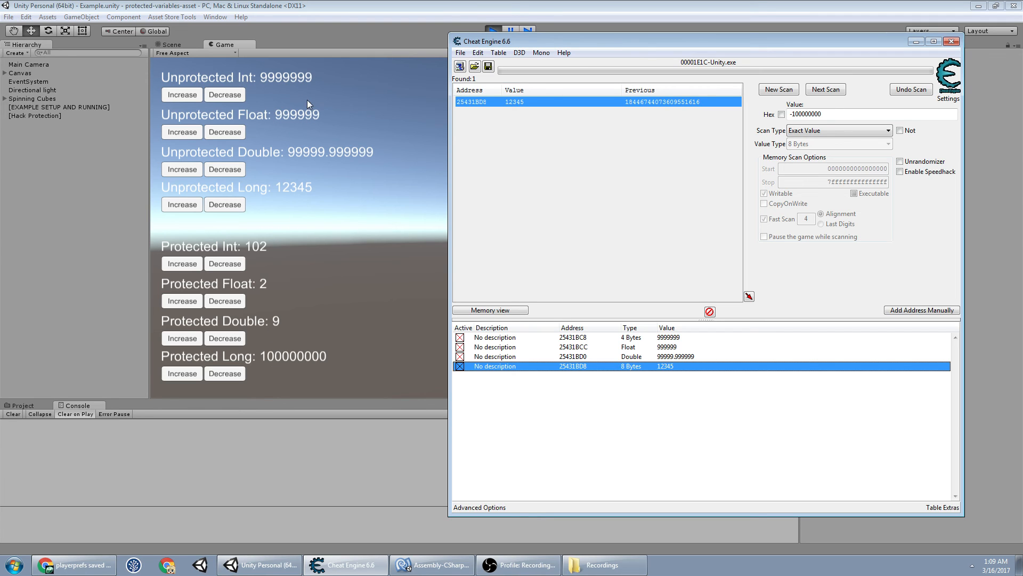
pyautogui.moveTo(662, 299)
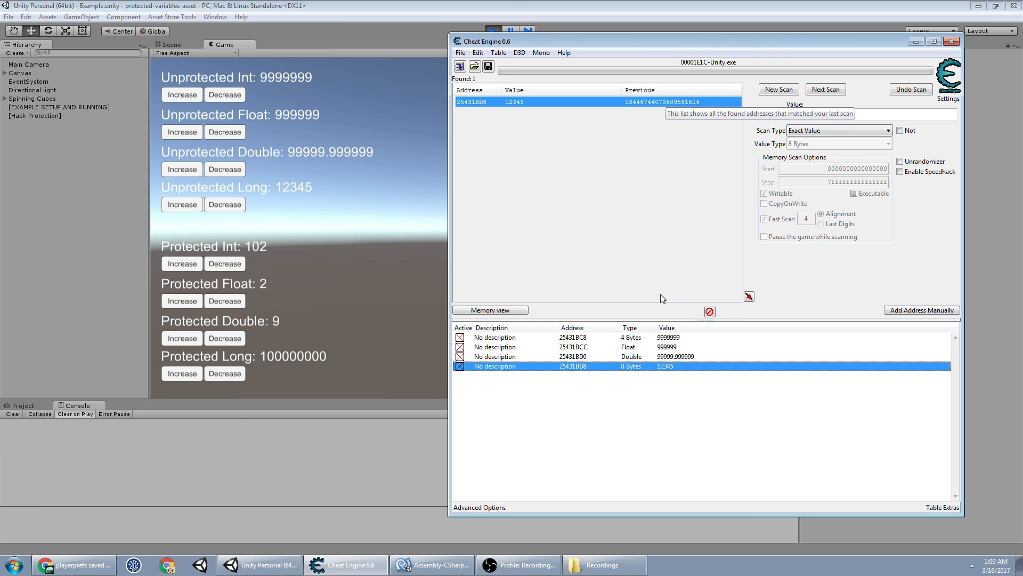
pyautogui.moveTo(552, 294)
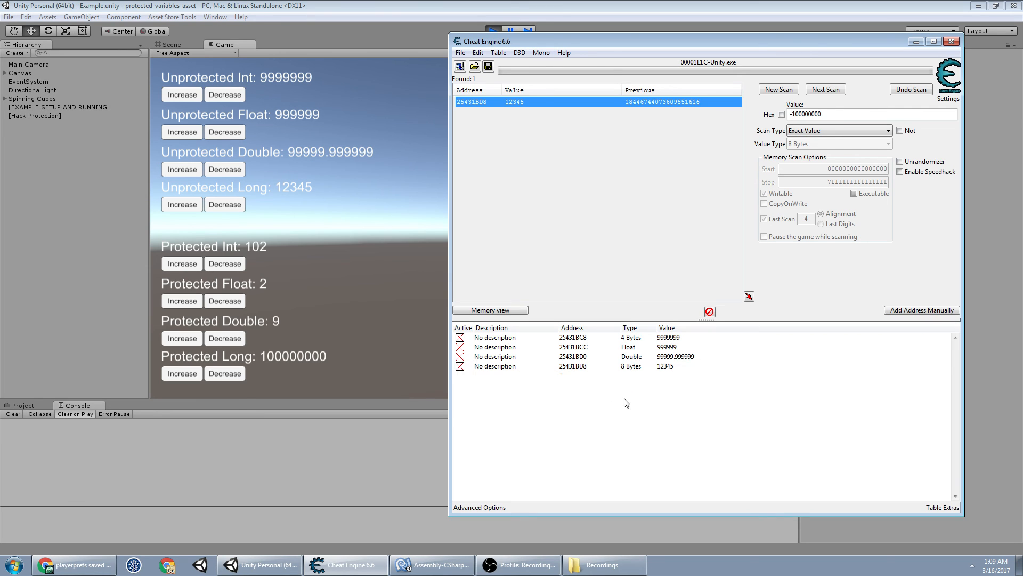
pyautogui.moveTo(593, 361)
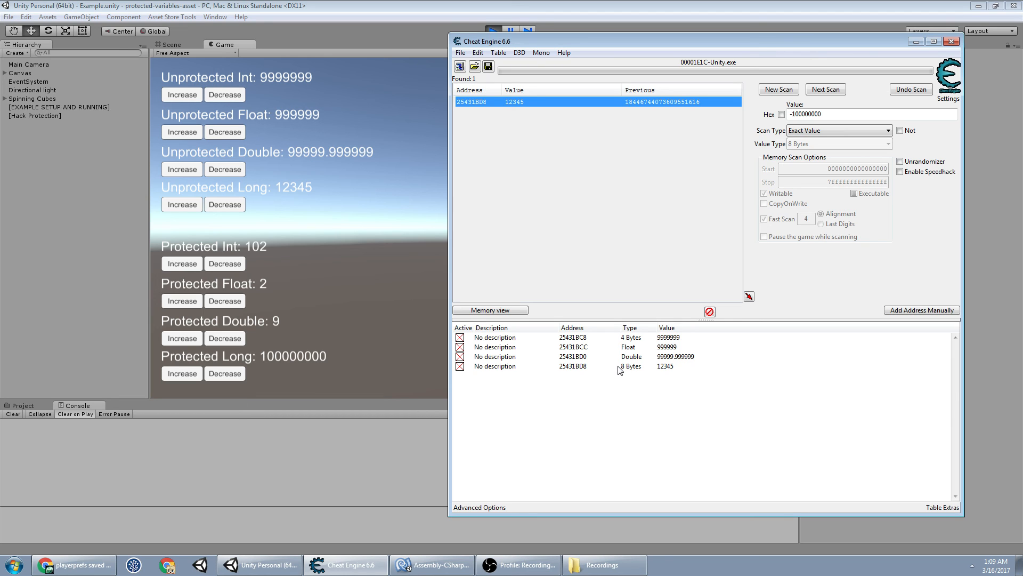
pyautogui.moveTo(692, 374)
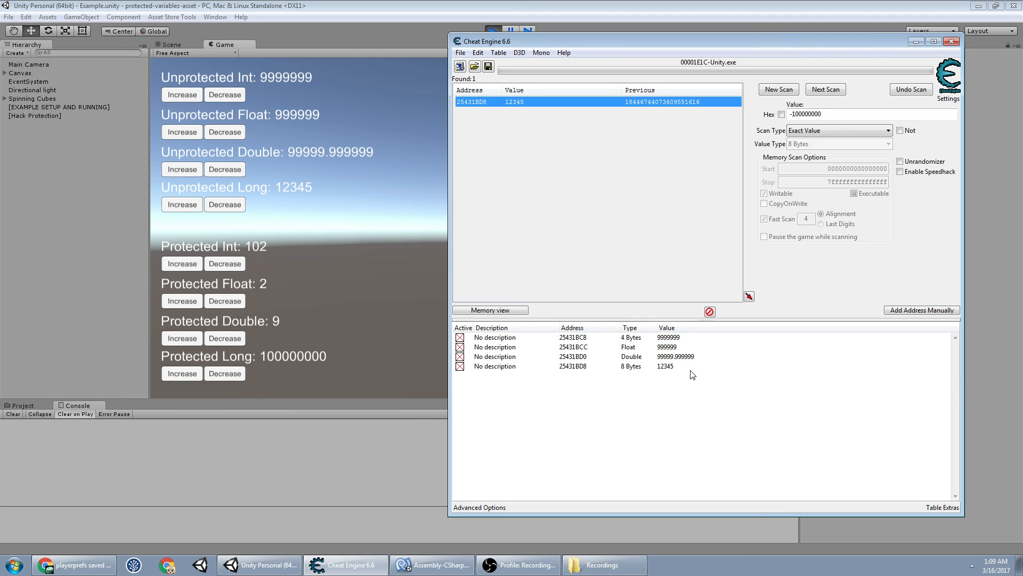